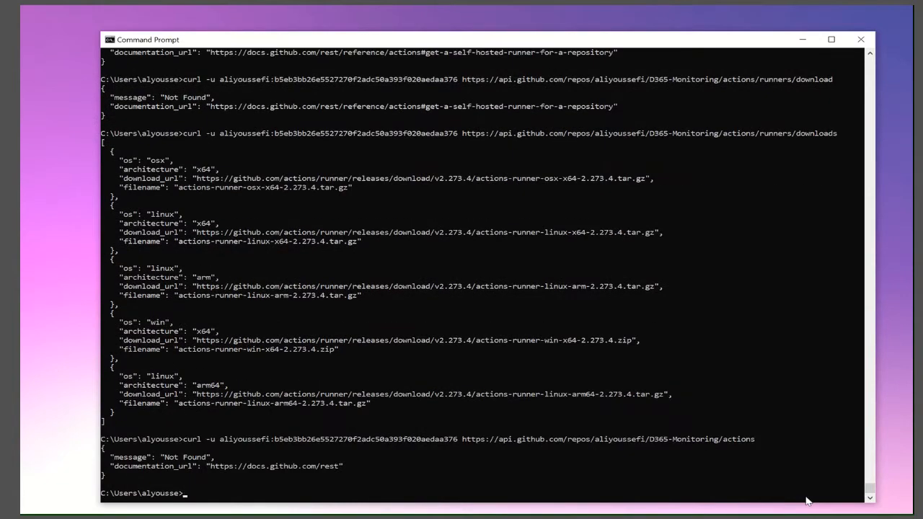
{"action": "mouse_move", "coordinate": [731, 445]}
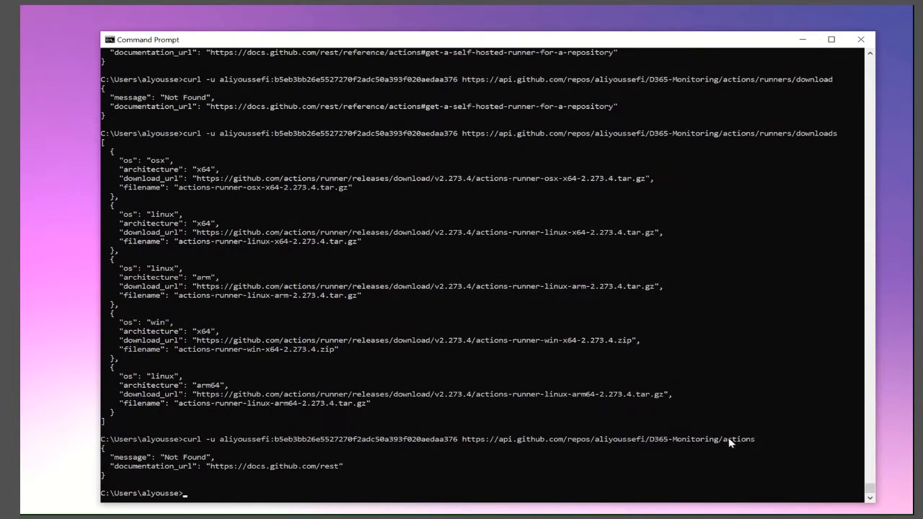
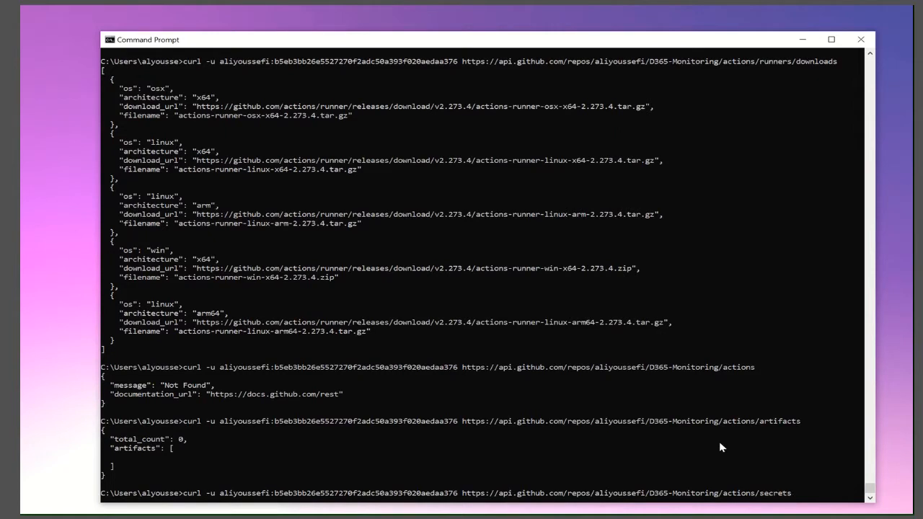
Step: Fetch the D365-Monitoring actions/artifacts and actions/secrets API responses with curl -u
{"action": "key", "text": "Enter"}
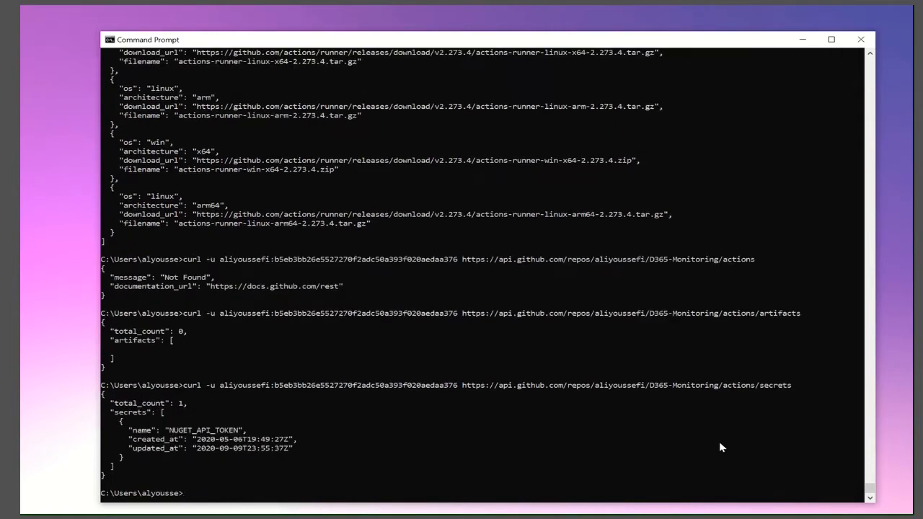
{"action": "mouse_move", "coordinate": [221, 439]}
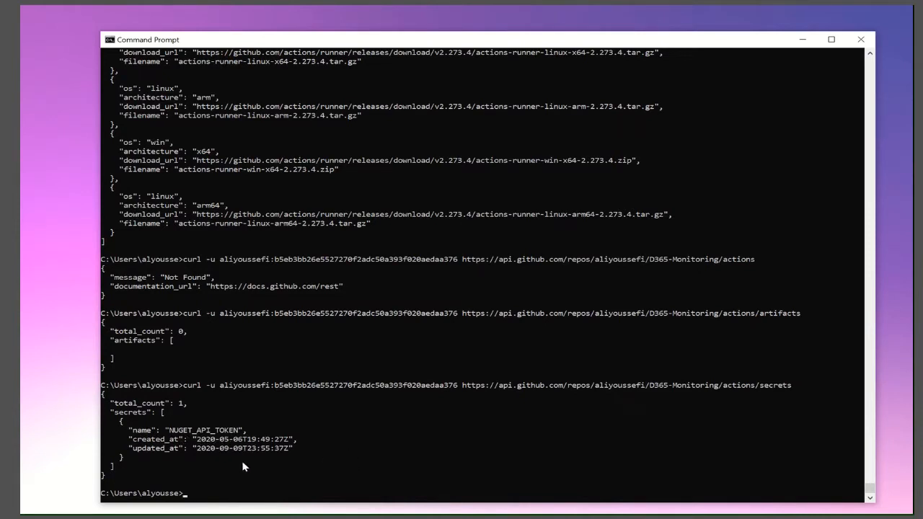
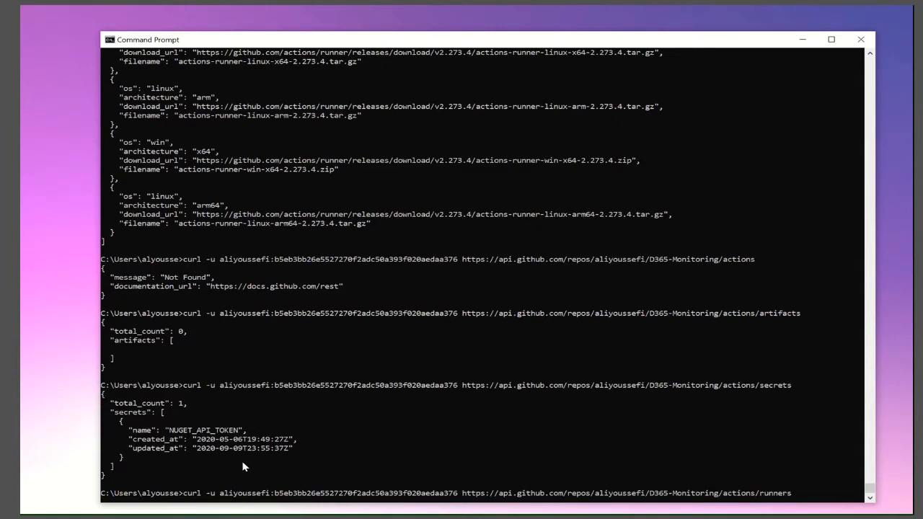
Step: Fetch the actions/runners and runners/downloads API responses with curl -u
{"action": "key", "text": "enter"}
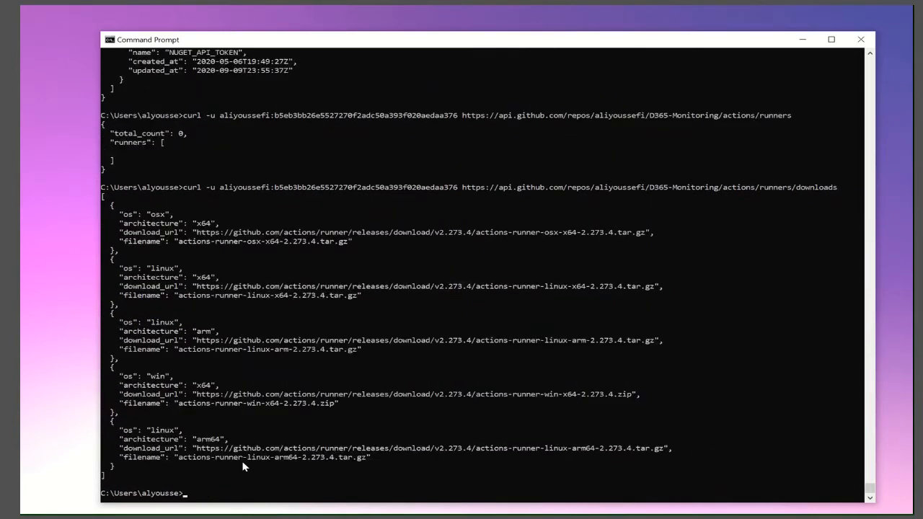
{"action": "mouse_move", "coordinate": [592, 241]}
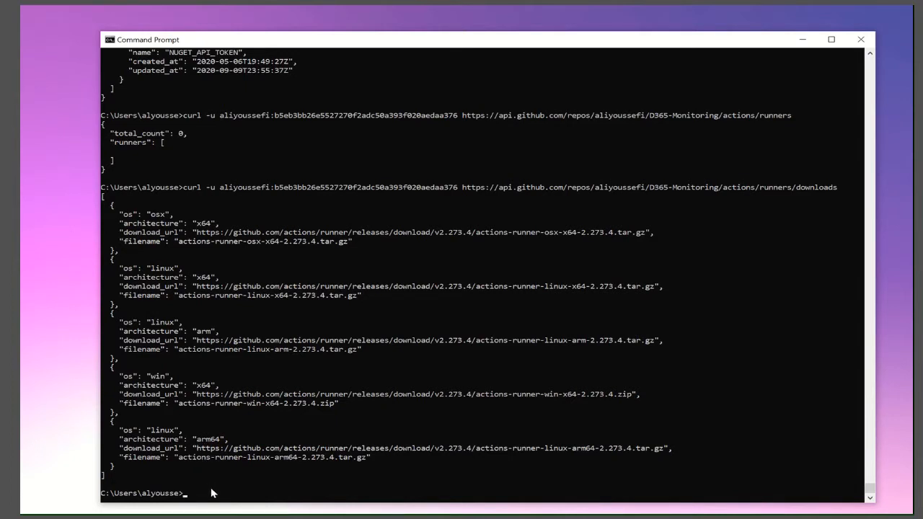
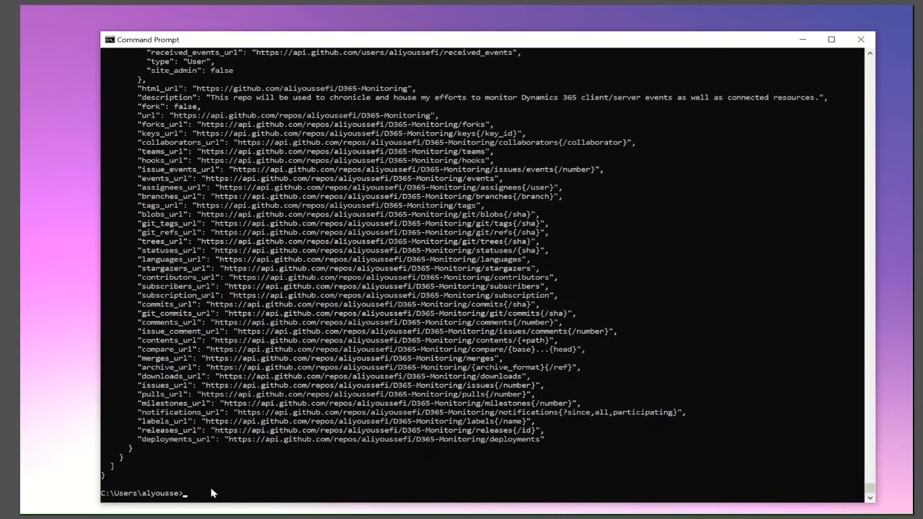
{"action": "scroll", "scroll_direction": "down", "scroll_amount": 3}
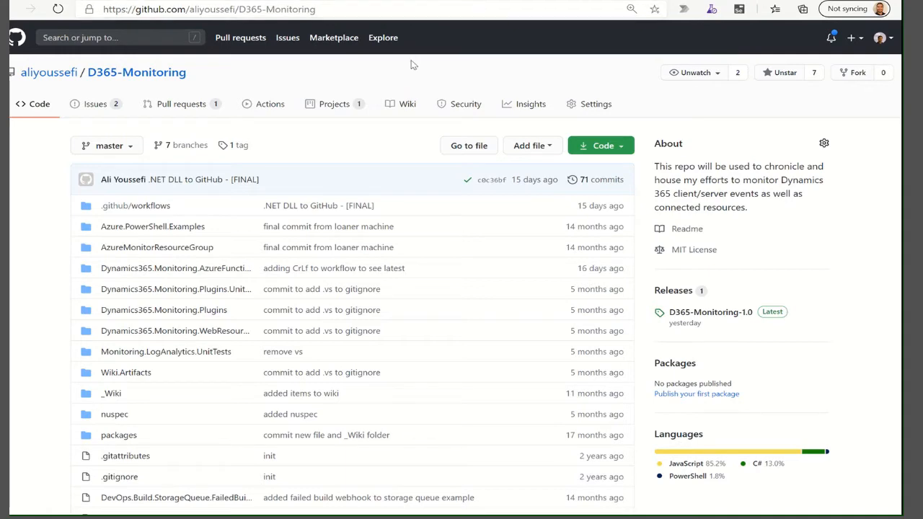
Step: Open the latest '.NET DLL to GitHub - [FINAL]' run, then return to the 82-run Actions list
{"action": "left_click", "coordinate": [271, 103]}
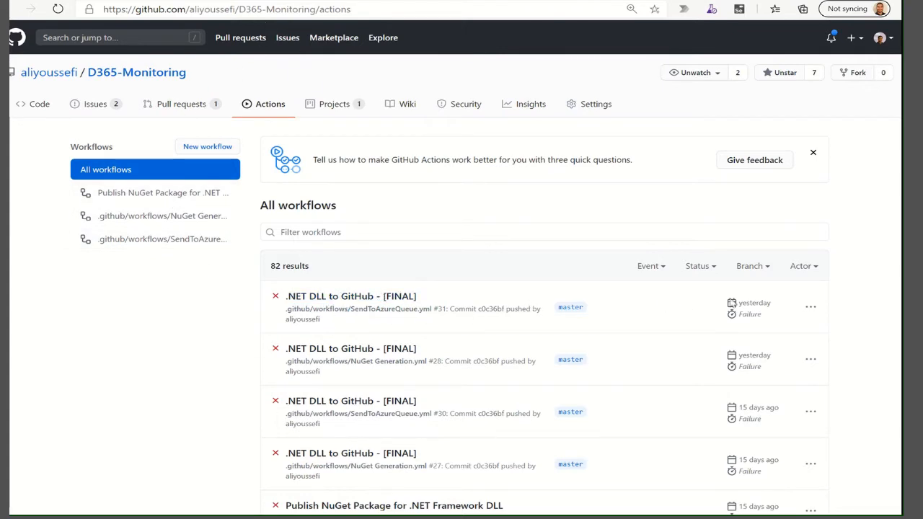
{"action": "scroll", "scroll_direction": "down", "scroll_amount": 3}
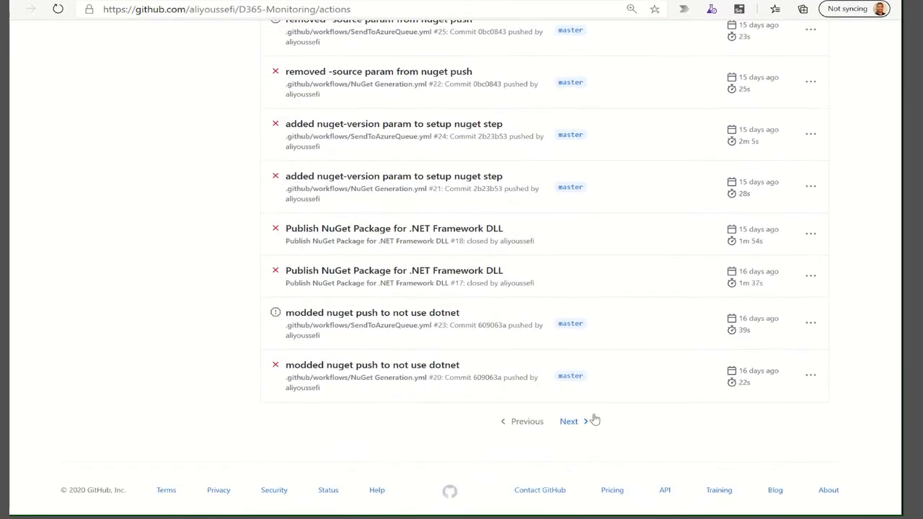
{"action": "left_click", "coordinate": [569, 422]}
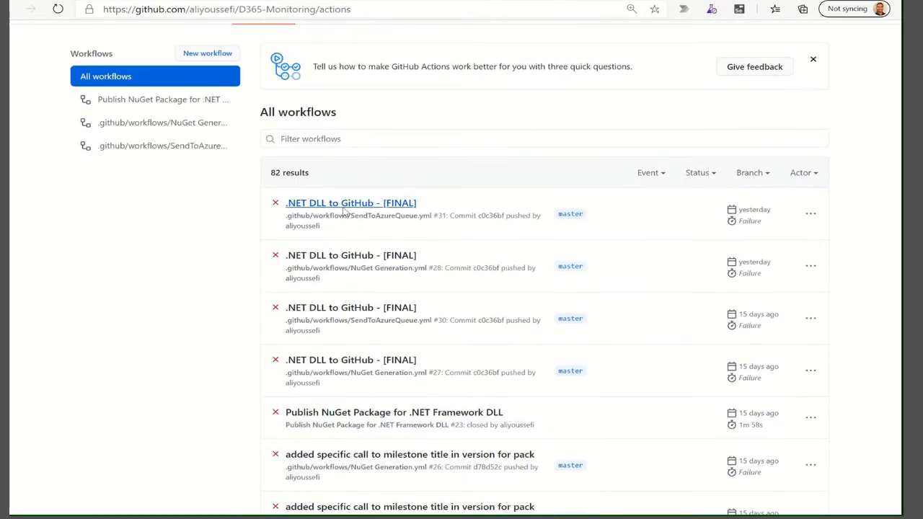
{"action": "left_click", "coordinate": [350, 203]}
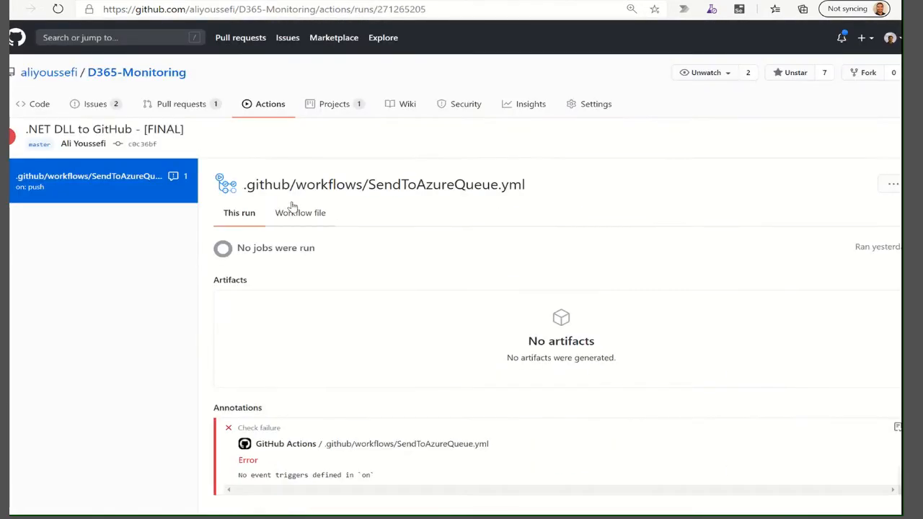
{"action": "mouse_move", "coordinate": [544, 192]}
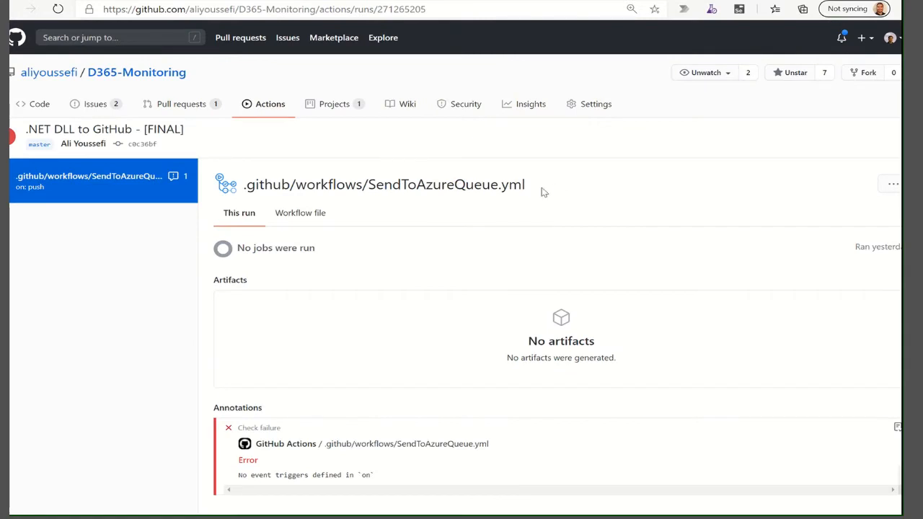
{"action": "mouse_move", "coordinate": [280, 417]}
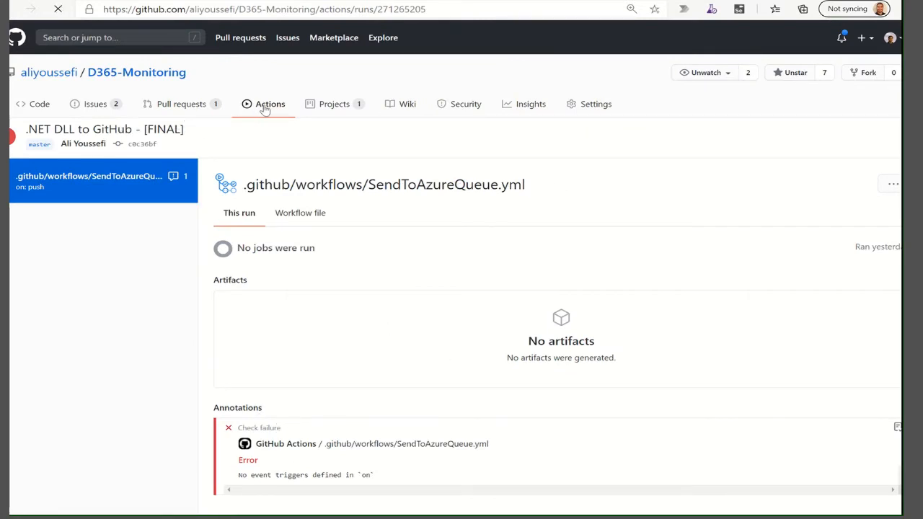
{"action": "left_click", "coordinate": [270, 103]}
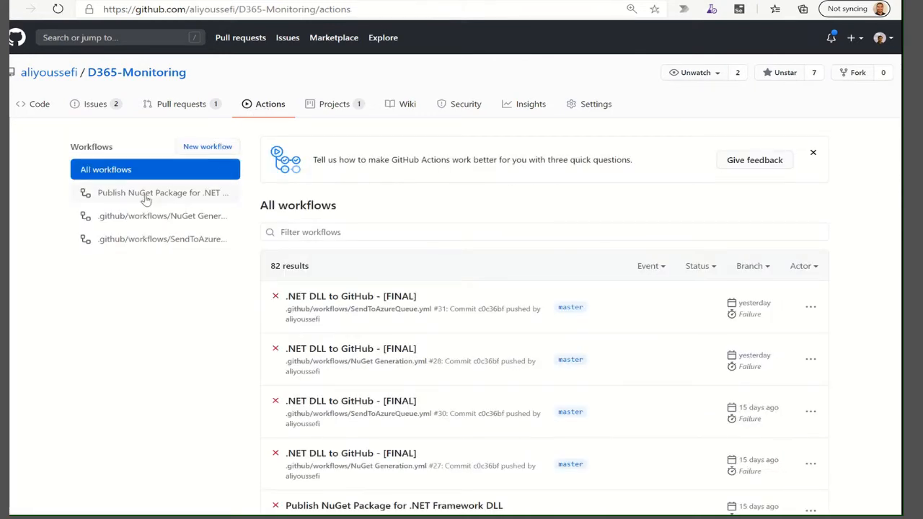
Step: Filter to Publish NuGet Package runs, open run #23 and expand the build job's push step
{"action": "left_click", "coordinate": [159, 193]}
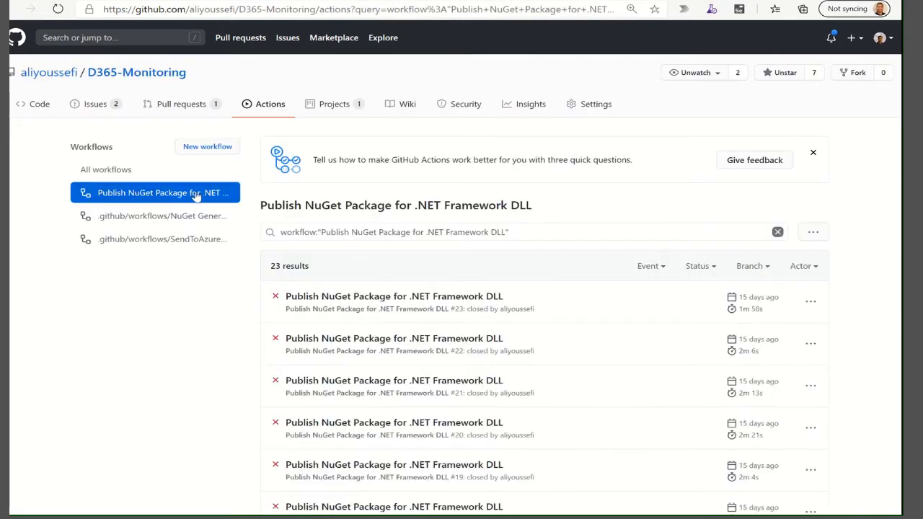
{"action": "mouse_move", "coordinate": [439, 302]}
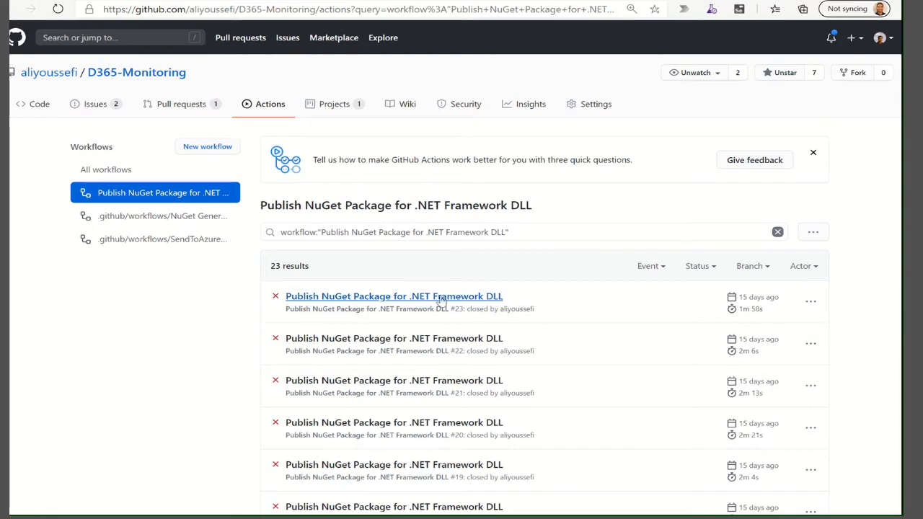
{"action": "left_click", "coordinate": [393, 297]}
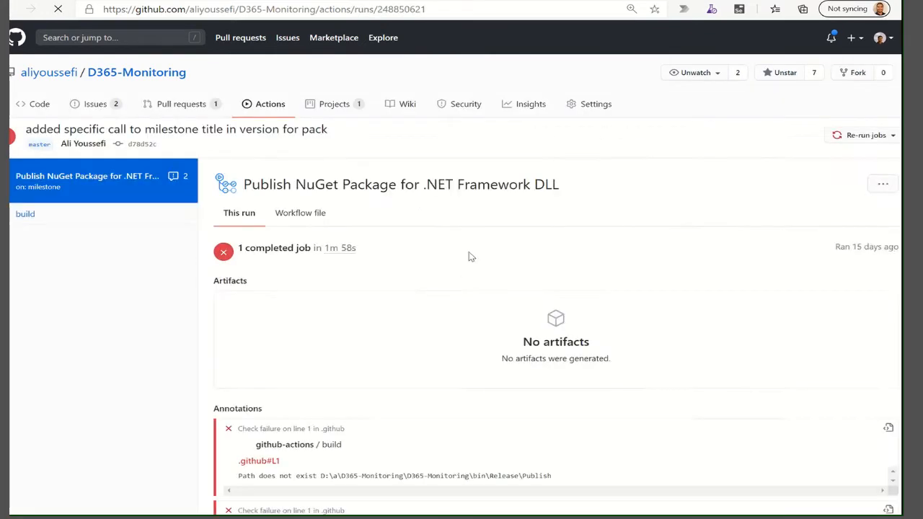
{"action": "left_click", "coordinate": [25, 213]}
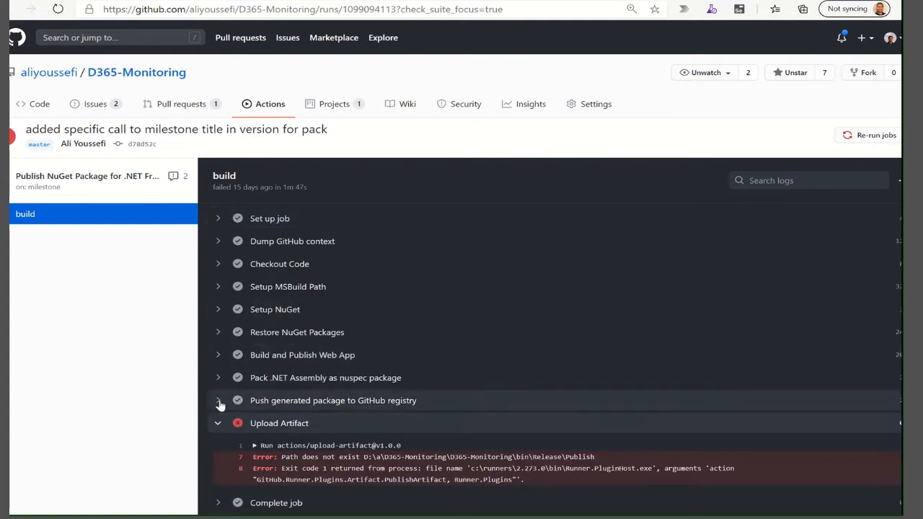
{"action": "left_click", "coordinate": [218, 400]}
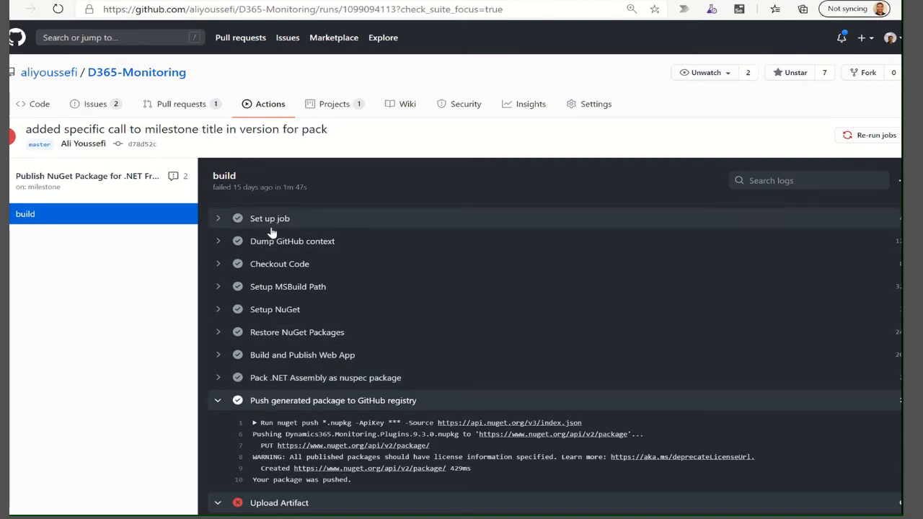
{"action": "mouse_move", "coordinate": [308, 248]}
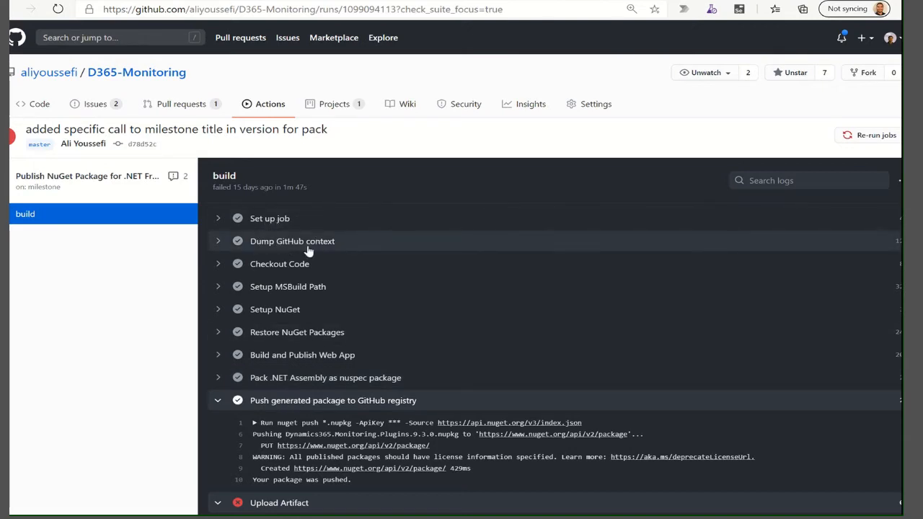
{"action": "mouse_move", "coordinate": [297, 289]}
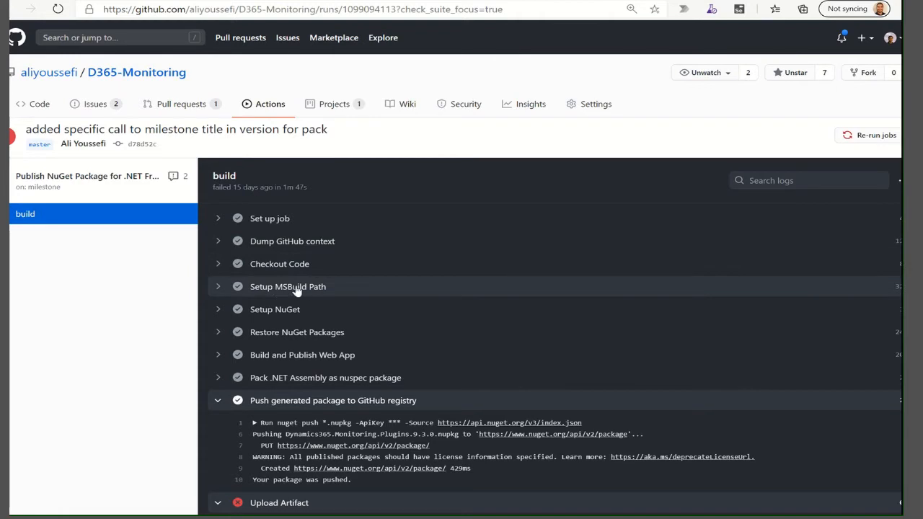
{"action": "mouse_move", "coordinate": [297, 331]}
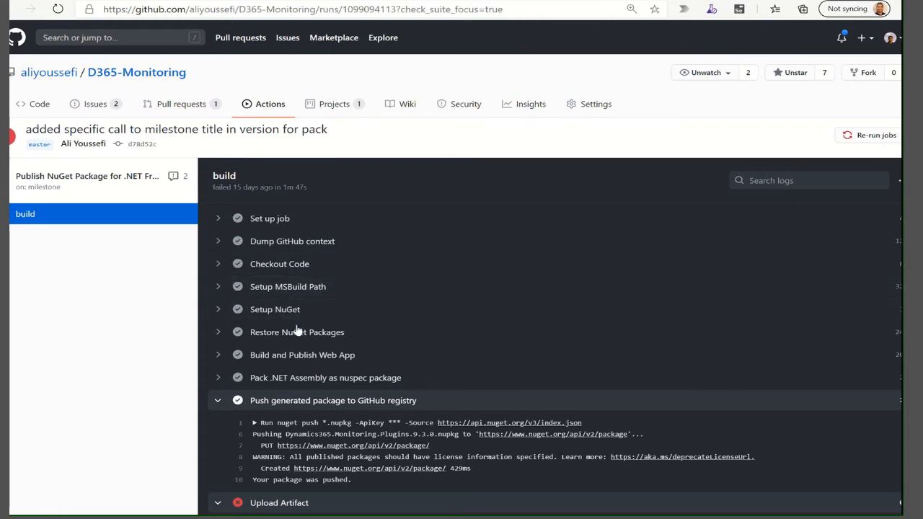
{"action": "mouse_move", "coordinate": [321, 361]}
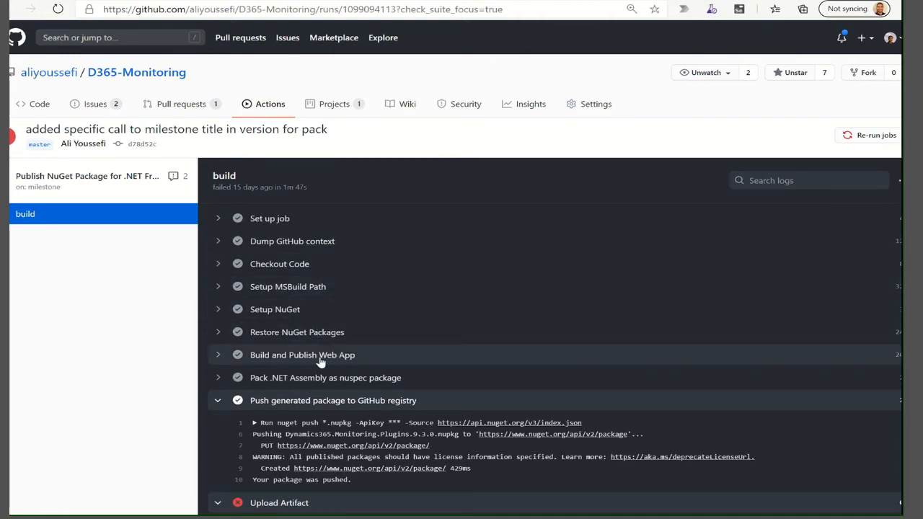
{"action": "mouse_move", "coordinate": [312, 388]}
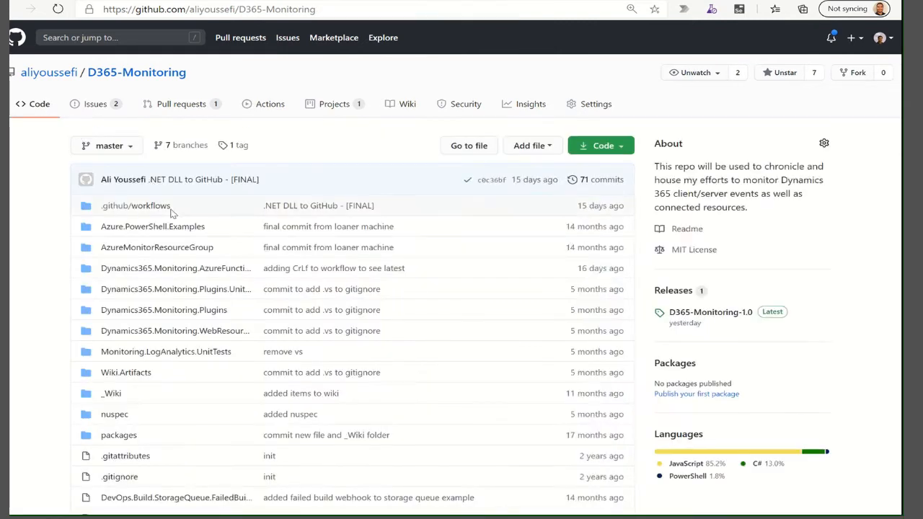
Step: Open NuGetPackage.NET.yml from .github/workflows and scroll through its contents
{"action": "left_click", "coordinate": [135, 205]}
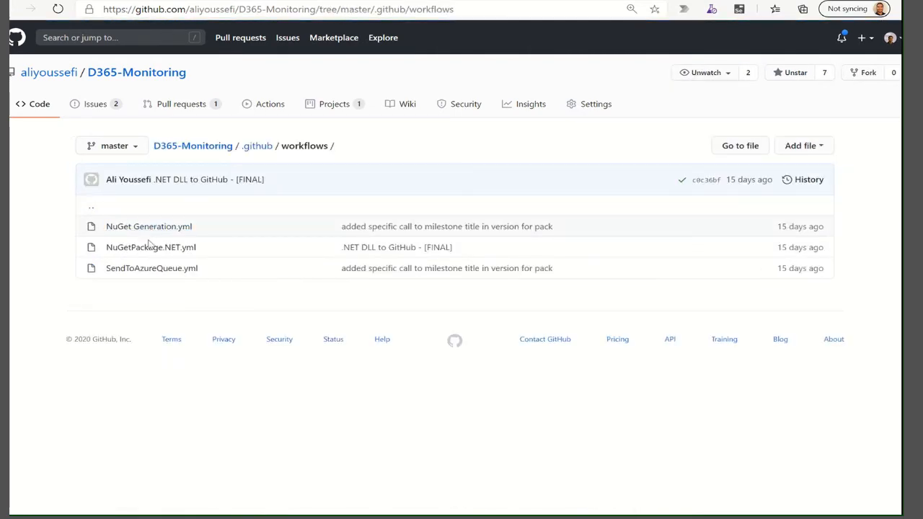
{"action": "left_click", "coordinate": [151, 247]}
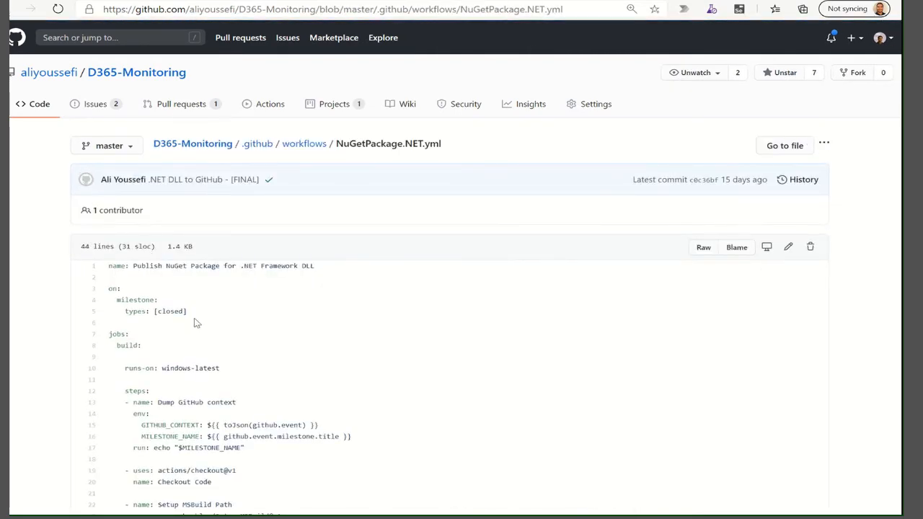
{"action": "scroll", "scroll_direction": "down", "scroll_amount": 3}
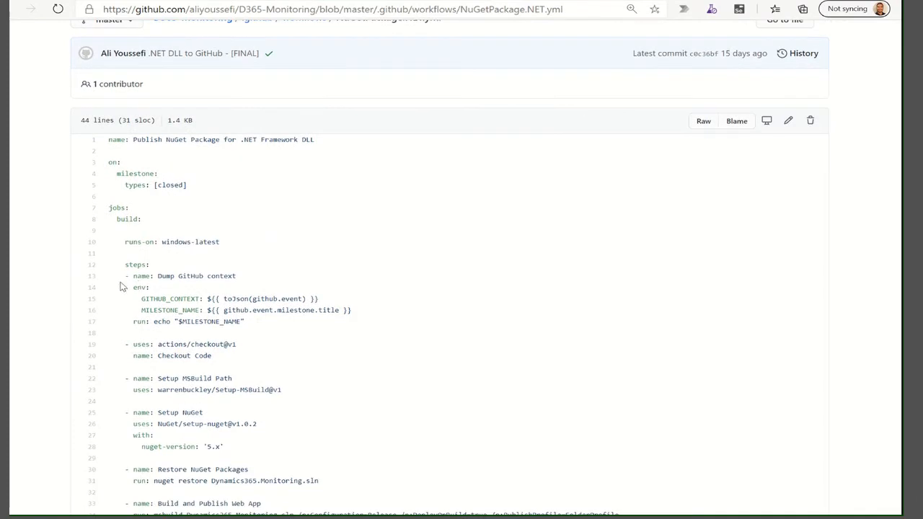
{"action": "scroll", "scroll_direction": "down", "scroll_amount": 3}
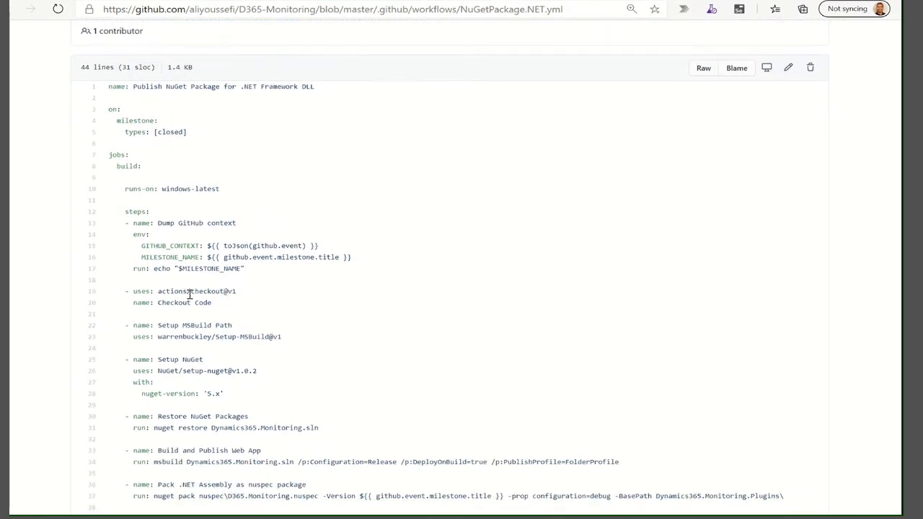
{"action": "scroll", "scroll_direction": "down", "scroll_amount": 3}
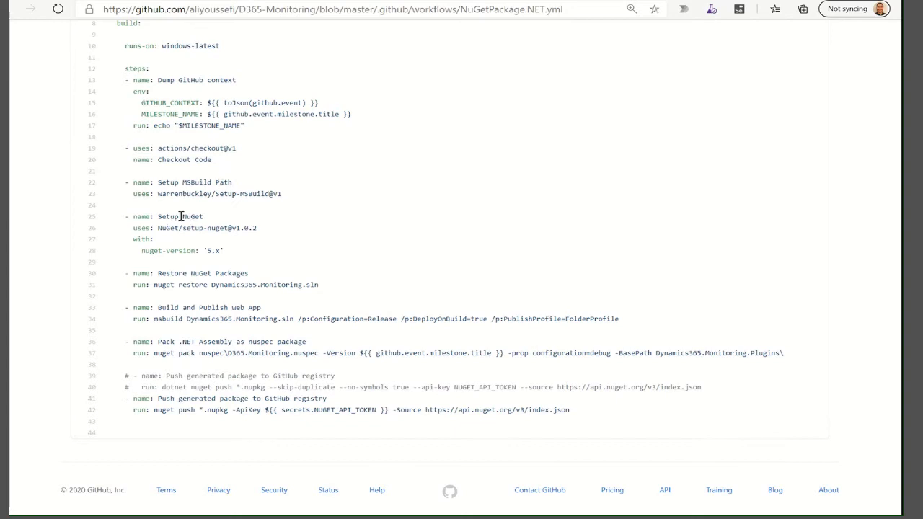
{"action": "mouse_move", "coordinate": [222, 341]}
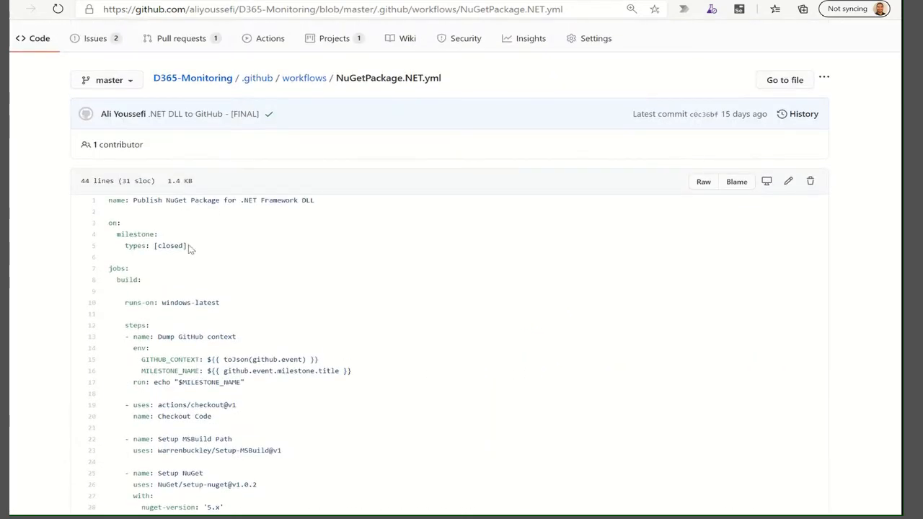
Step: Highlight the 'on: milestone types: [closed]' trigger block, then return to Command Prompt
{"action": "left_click_drag", "start_coordinate": [108, 223], "coordinate": [187, 246]}
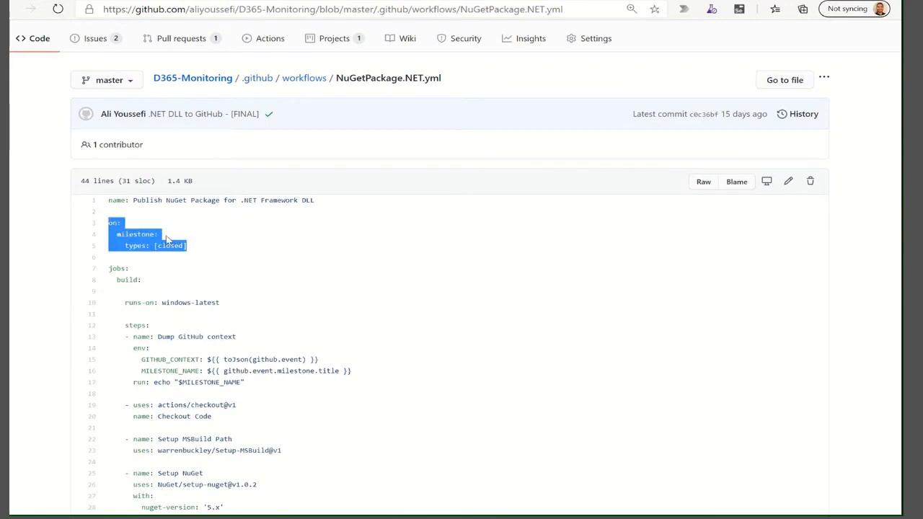
{"action": "left_click", "coordinate": [230, 308]}
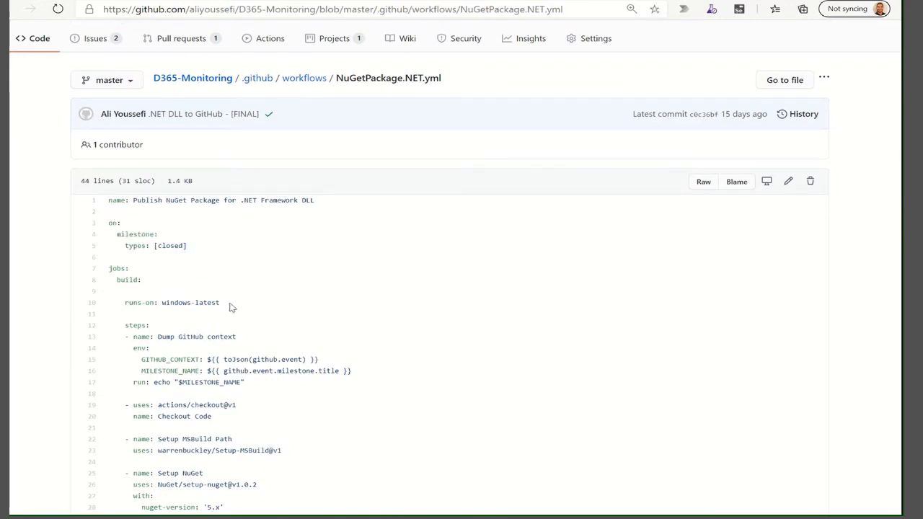
{"action": "double_click", "coordinate": [173, 303]}
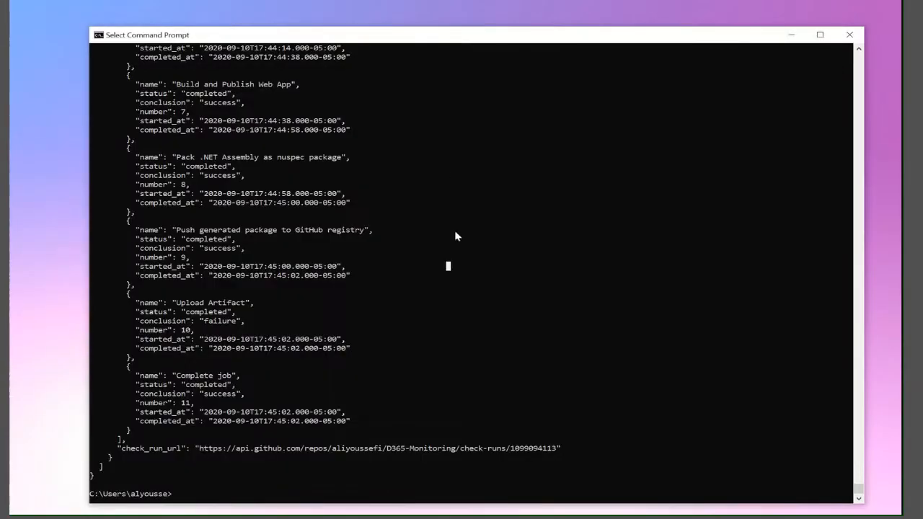
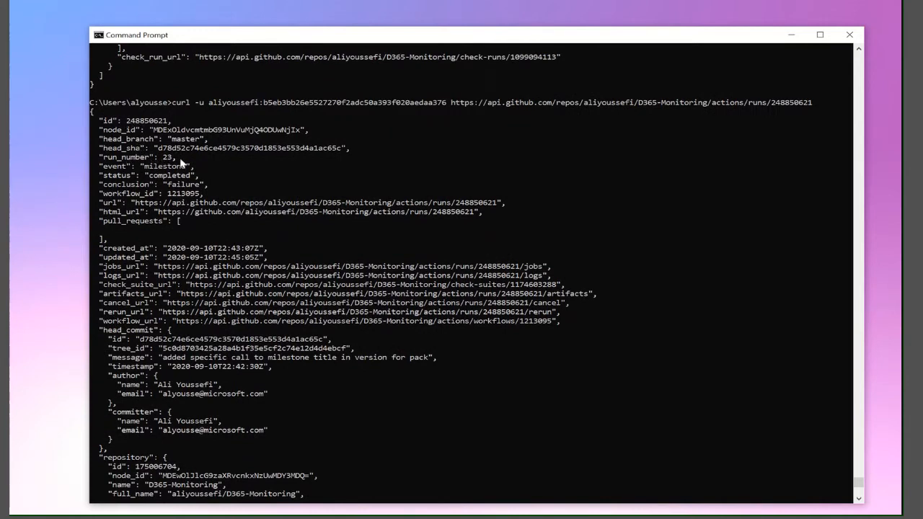
Step: Curl actions/runs/248850621 and scroll through the failed run's commit and repository JSON
{"action": "mouse_move", "coordinate": [181, 177]}
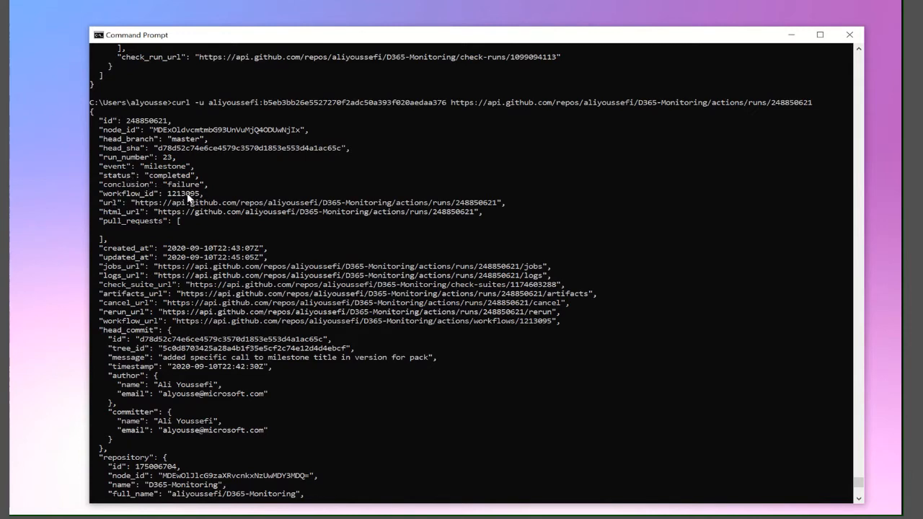
{"action": "mouse_move", "coordinate": [427, 258]}
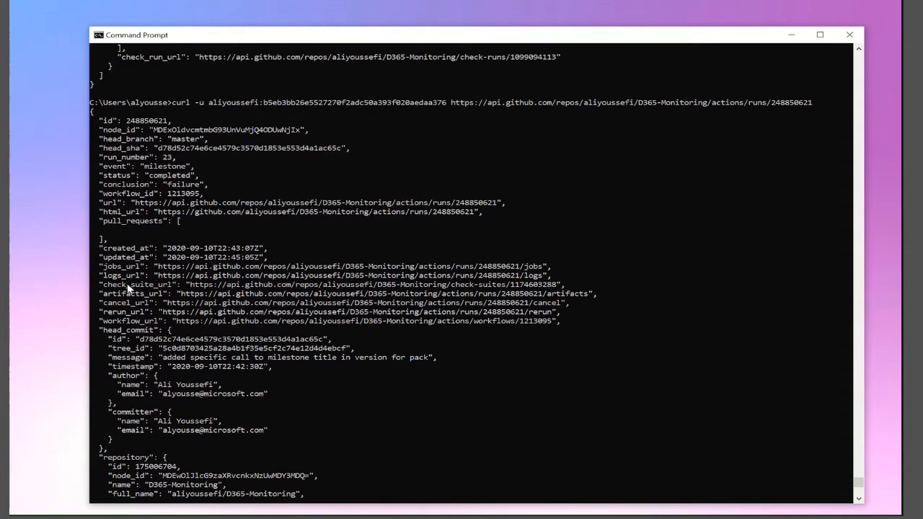
{"action": "scroll", "scroll_direction": "down", "scroll_amount": 3}
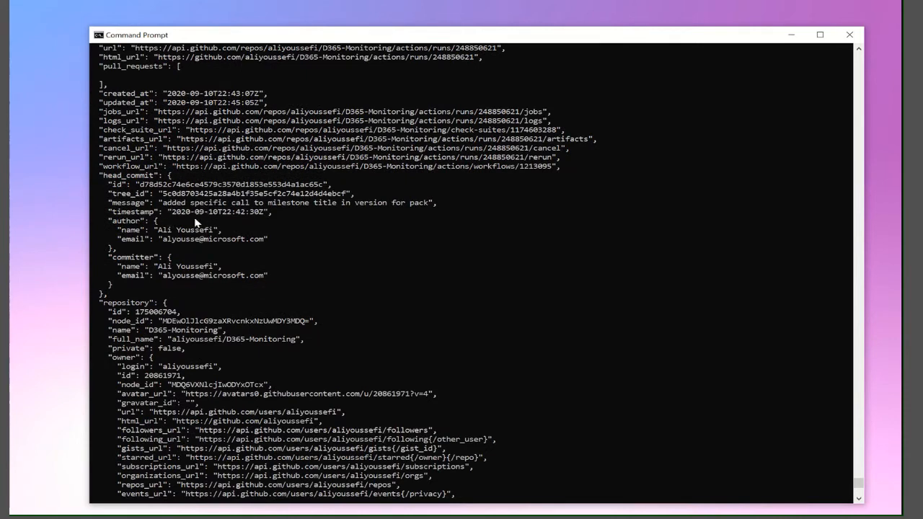
{"action": "mouse_move", "coordinate": [166, 280]}
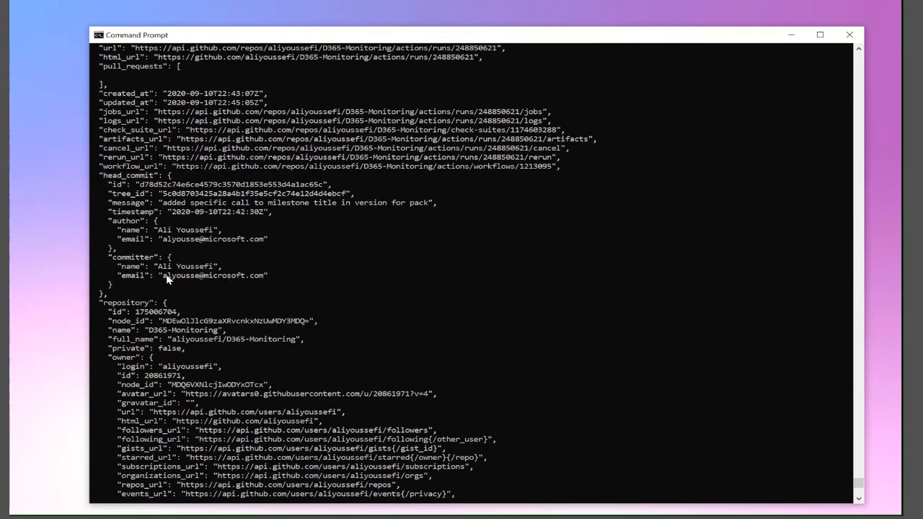
{"action": "mouse_move", "coordinate": [188, 215]}
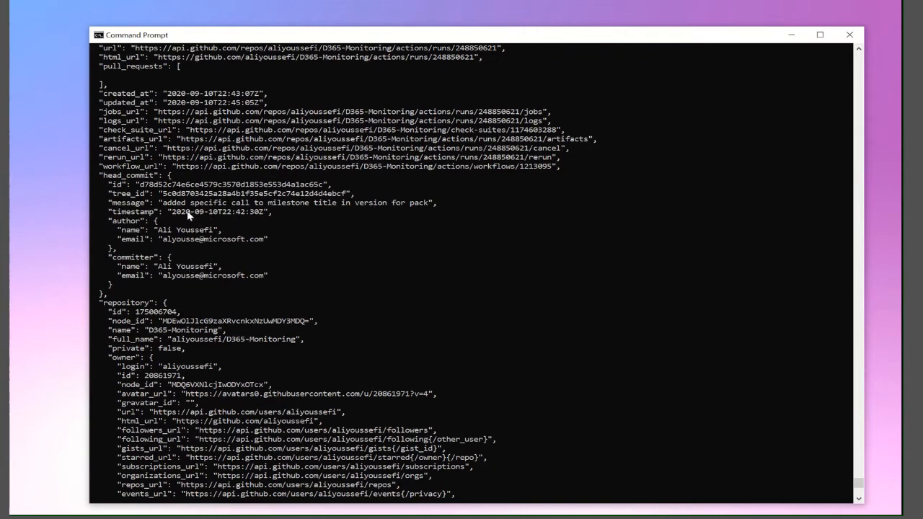
{"action": "mouse_move", "coordinate": [384, 213]}
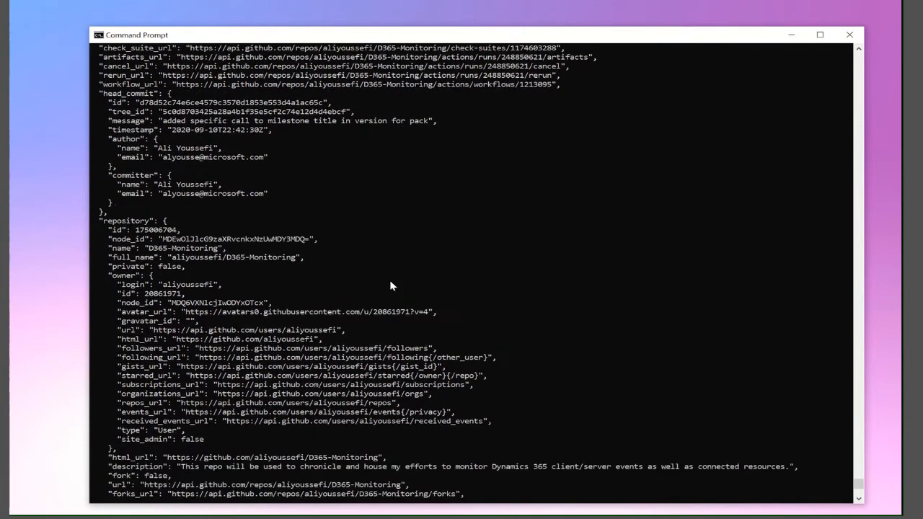
{"action": "scroll", "scroll_direction": "down", "scroll_amount": 3}
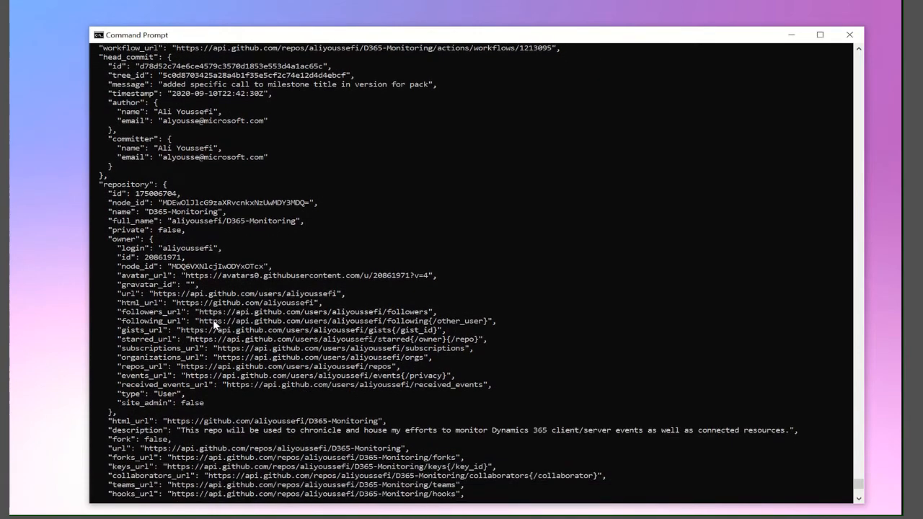
{"action": "scroll", "scroll_direction": "down", "scroll_amount": 3}
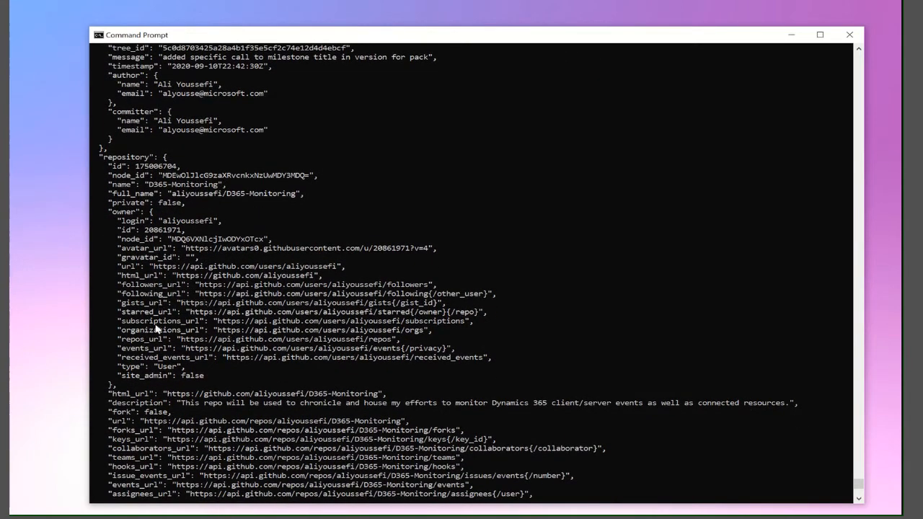
{"action": "scroll", "scroll_direction": "down", "scroll_amount": 3}
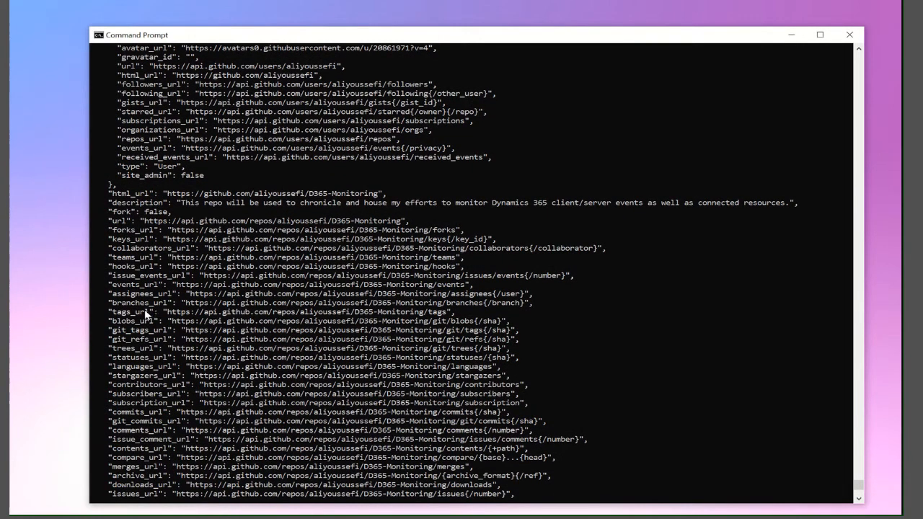
{"action": "scroll", "scroll_direction": "down", "scroll_amount": 3}
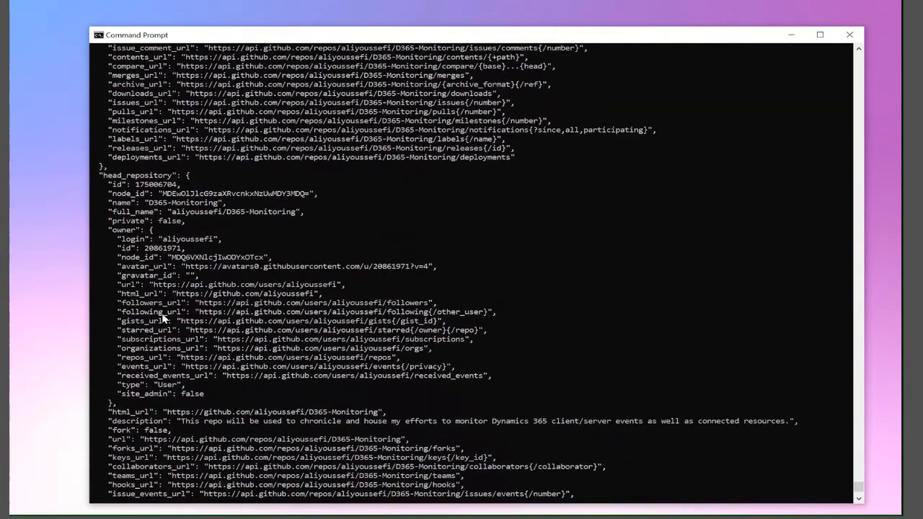
{"action": "mouse_move", "coordinate": [230, 209]}
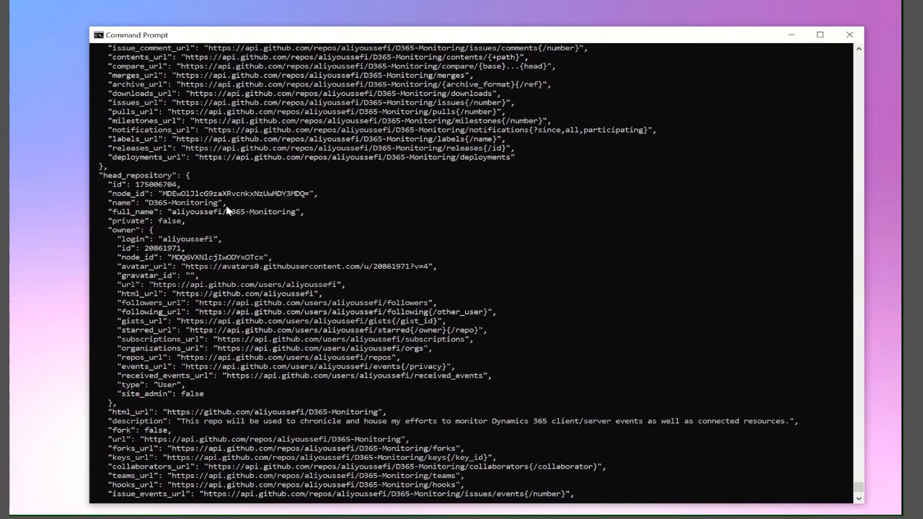
{"action": "mouse_move", "coordinate": [228, 215]}
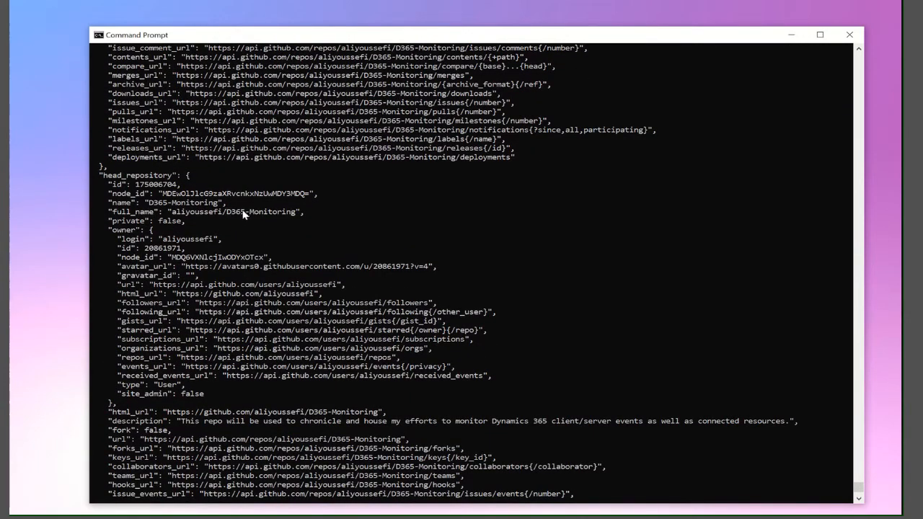
{"action": "scroll", "scroll_direction": "down", "scroll_amount": 3}
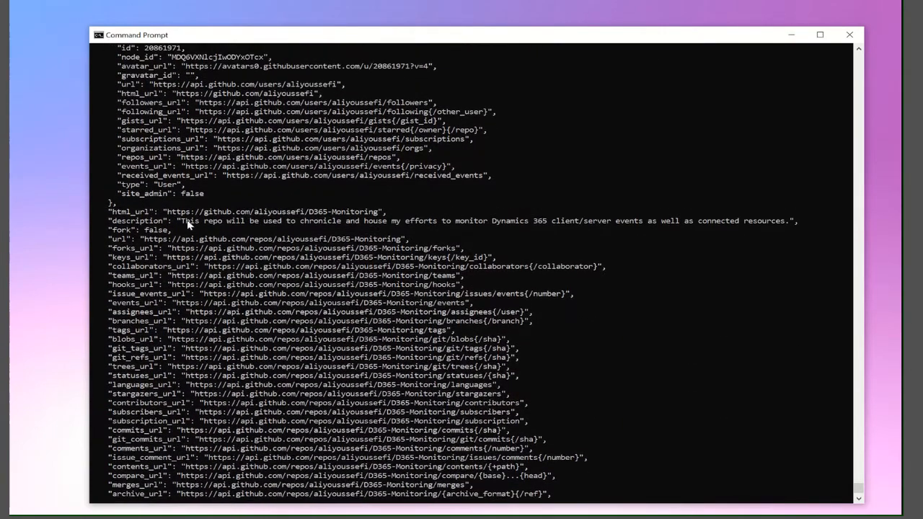
{"action": "scroll", "scroll_direction": "down", "scroll_amount": 3}
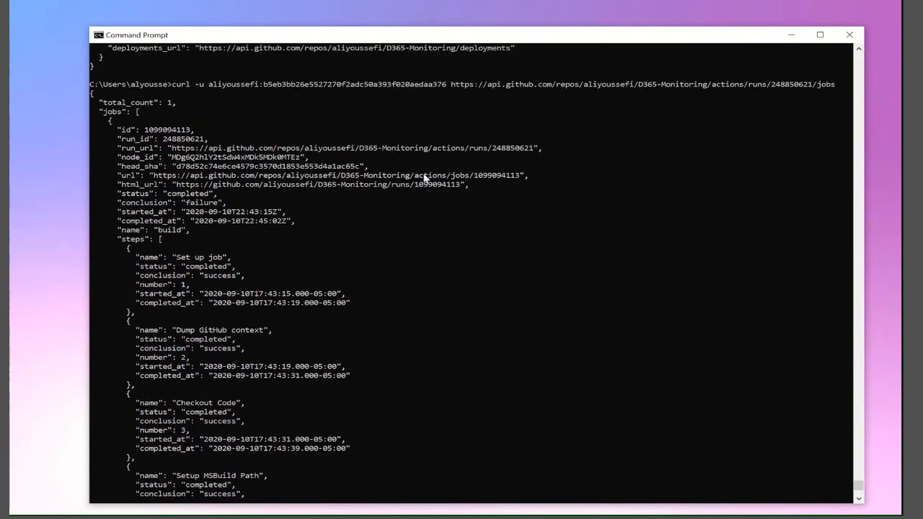
{"action": "mouse_move", "coordinate": [203, 143]}
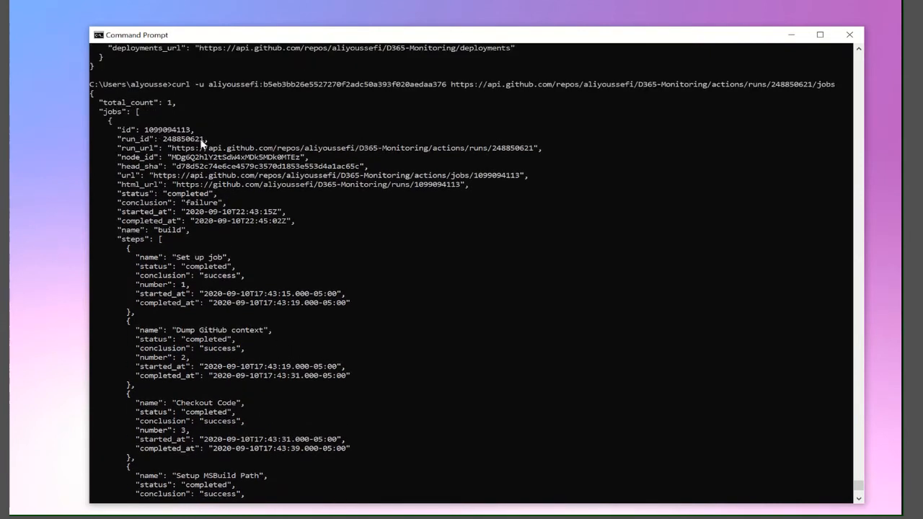
{"action": "mouse_move", "coordinate": [215, 188]}
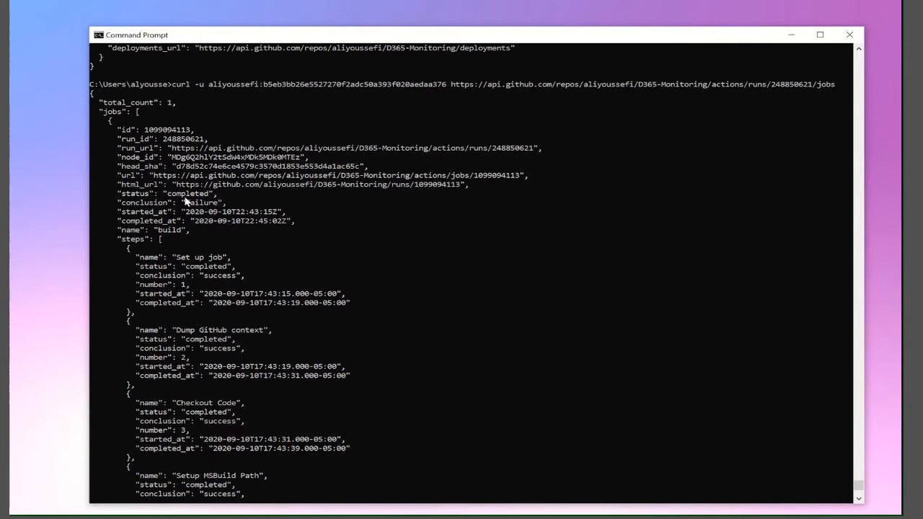
{"action": "mouse_move", "coordinate": [224, 225]}
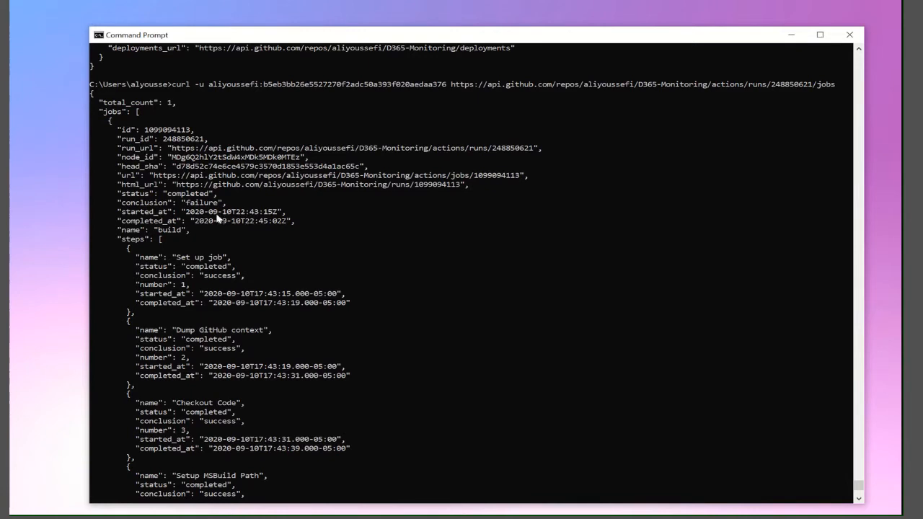
{"action": "mouse_move", "coordinate": [246, 226]}
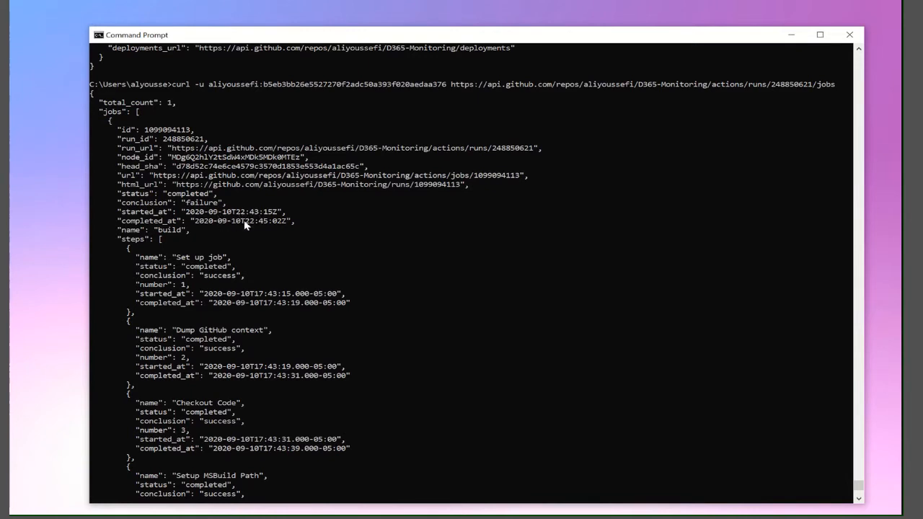
{"action": "mouse_move", "coordinate": [173, 259]}
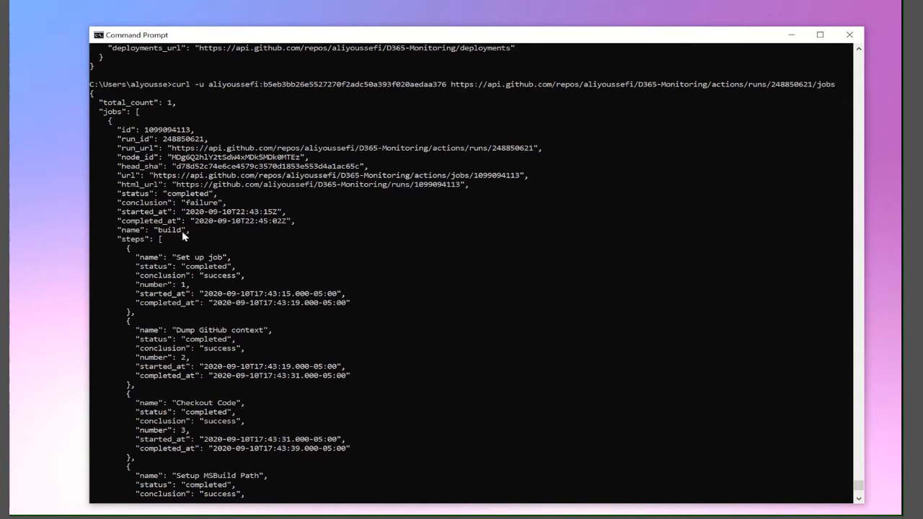
{"action": "mouse_move", "coordinate": [389, 240]}
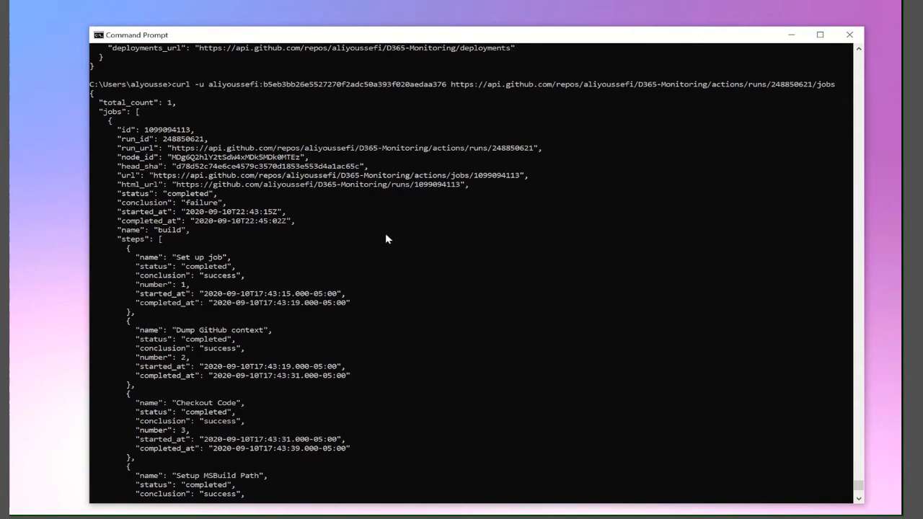
{"action": "scroll", "scroll_direction": "down", "scroll_amount": 3}
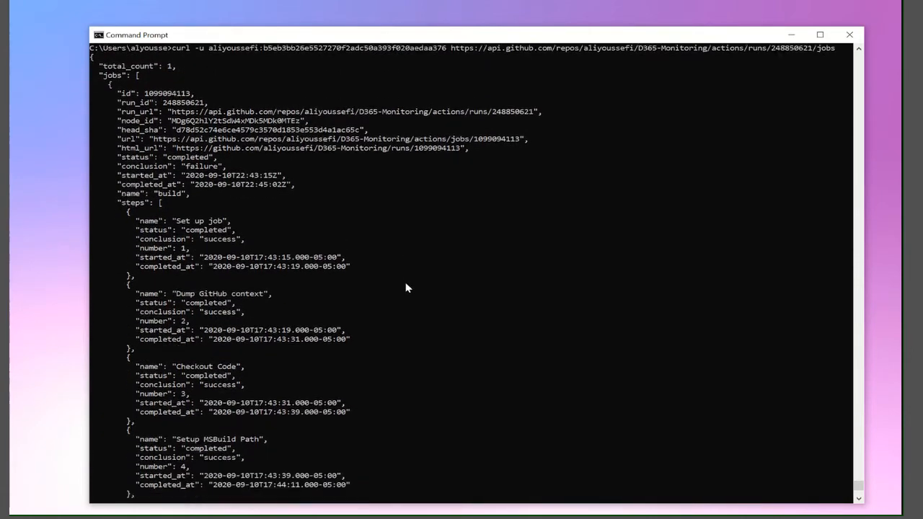
{"action": "scroll", "scroll_direction": "down", "scroll_amount": 3}
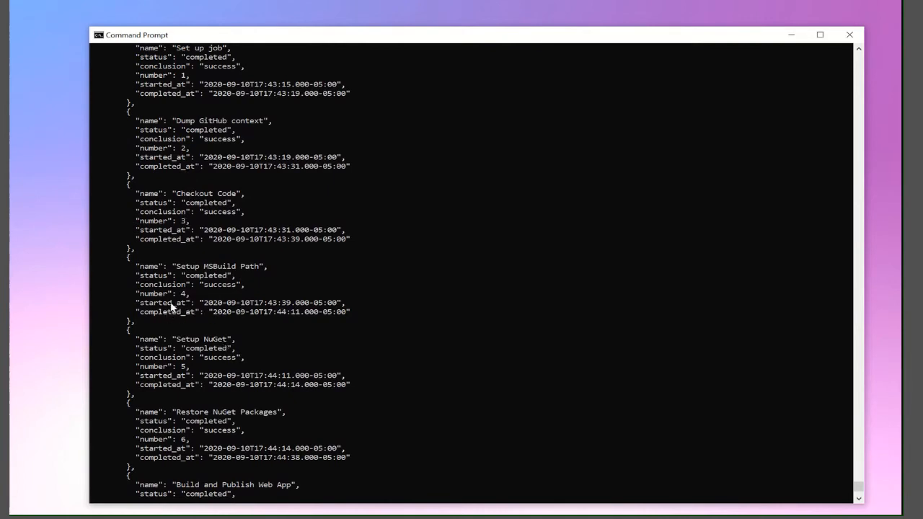
{"action": "mouse_move", "coordinate": [293, 313]}
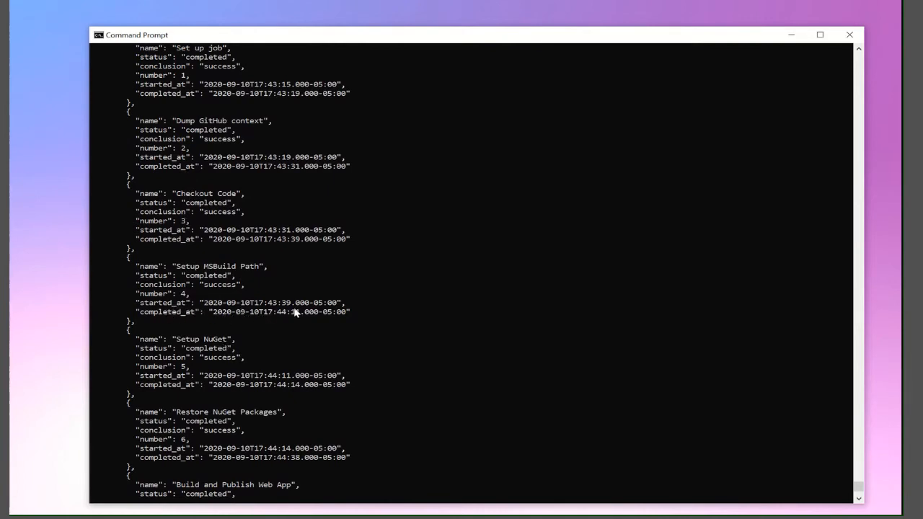
{"action": "scroll", "scroll_direction": "down", "scroll_amount": 3}
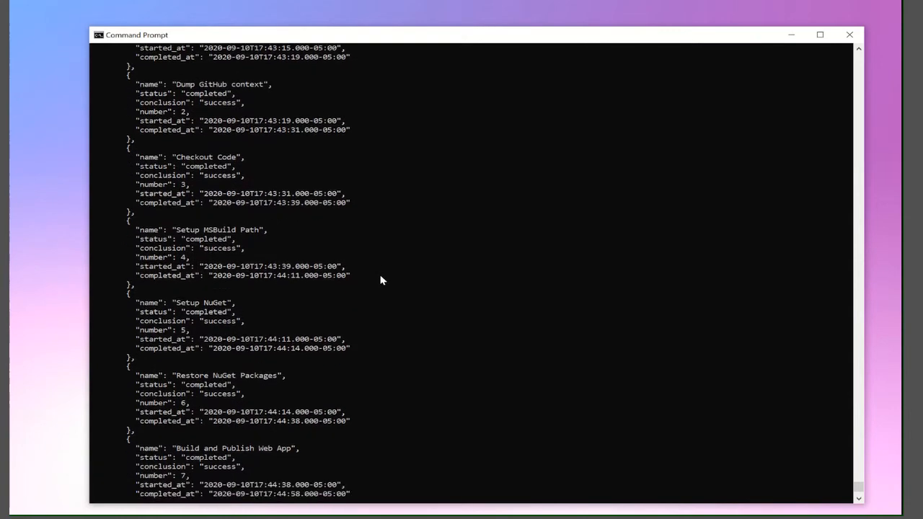
{"action": "scroll", "scroll_direction": "down", "scroll_amount": 3}
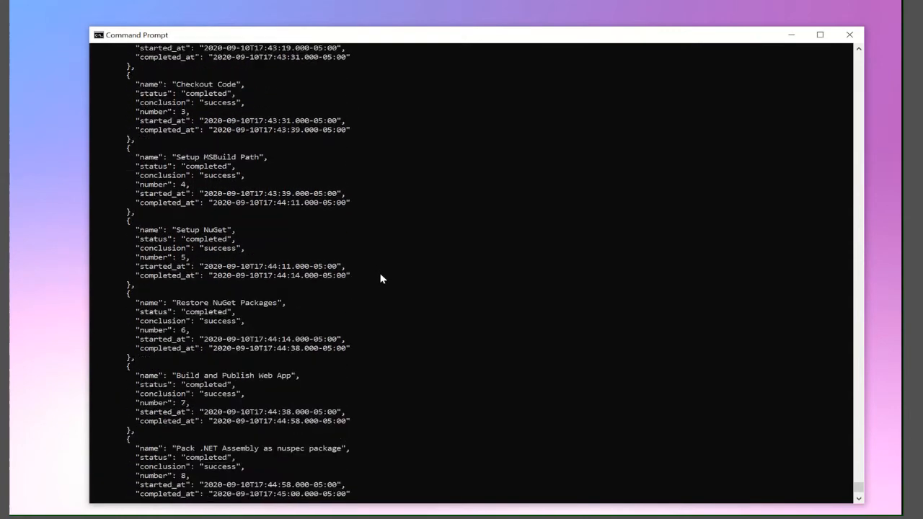
{"action": "scroll", "scroll_direction": "down", "scroll_amount": 3}
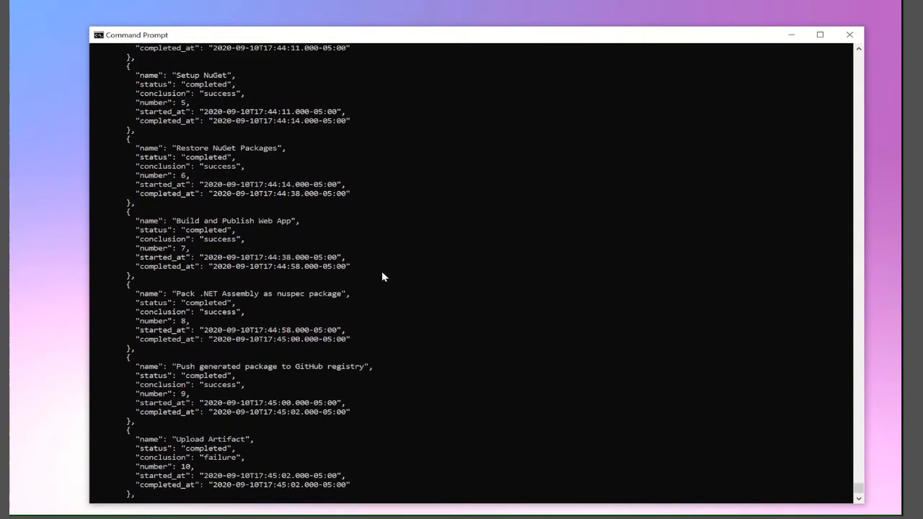
{"action": "scroll", "scroll_direction": "down", "scroll_amount": 3}
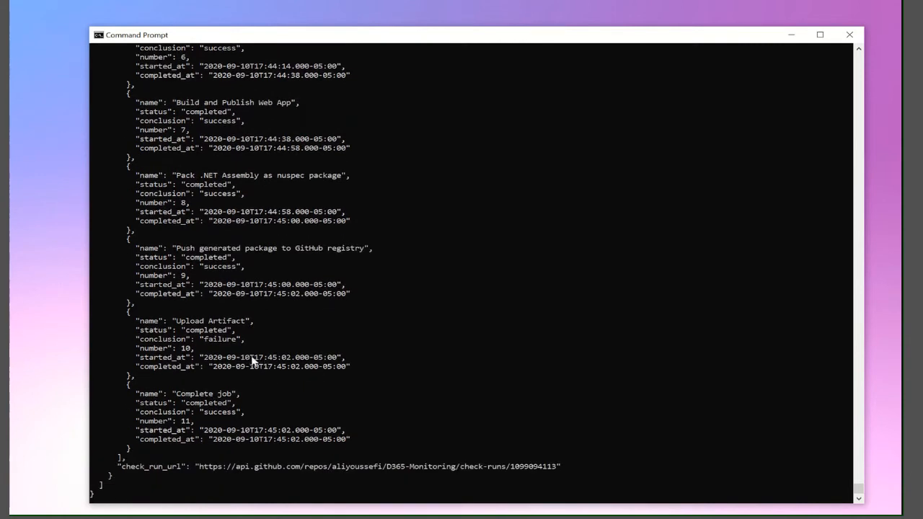
{"action": "mouse_move", "coordinate": [260, 372]}
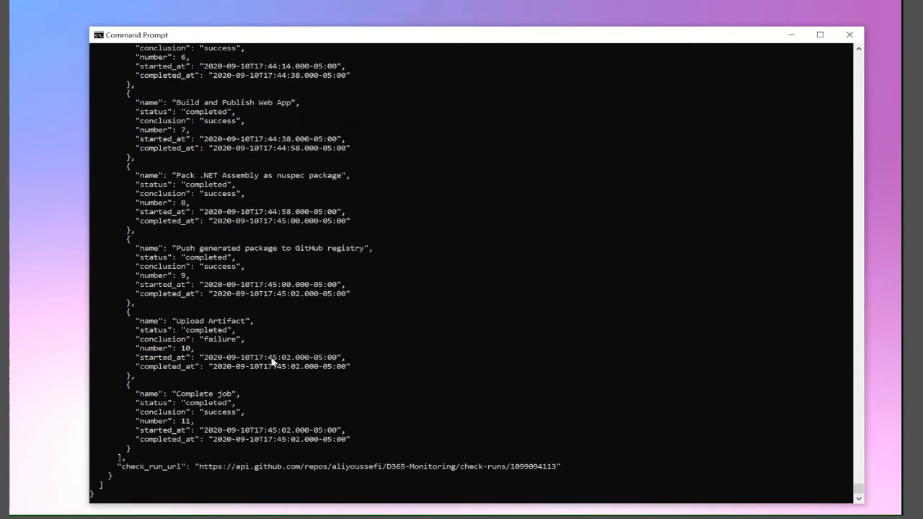
{"action": "mouse_move", "coordinate": [222, 350]}
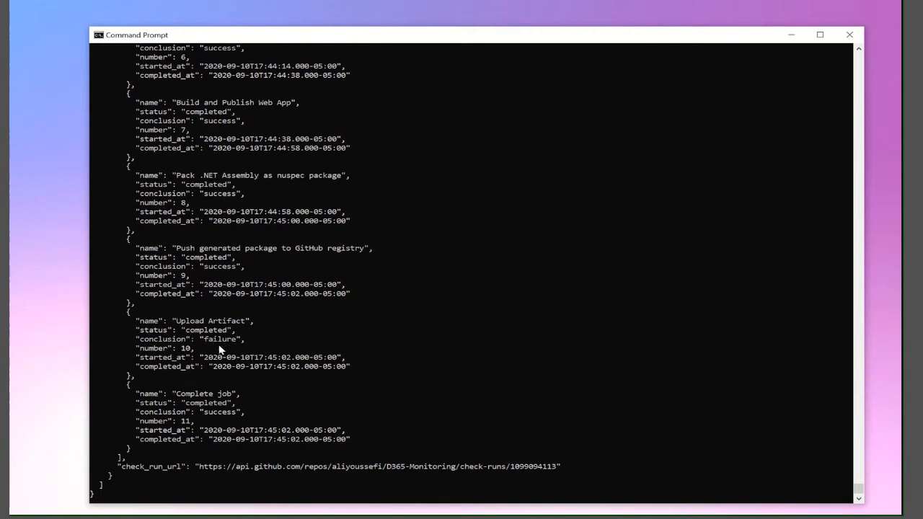
{"action": "mouse_move", "coordinate": [203, 354]}
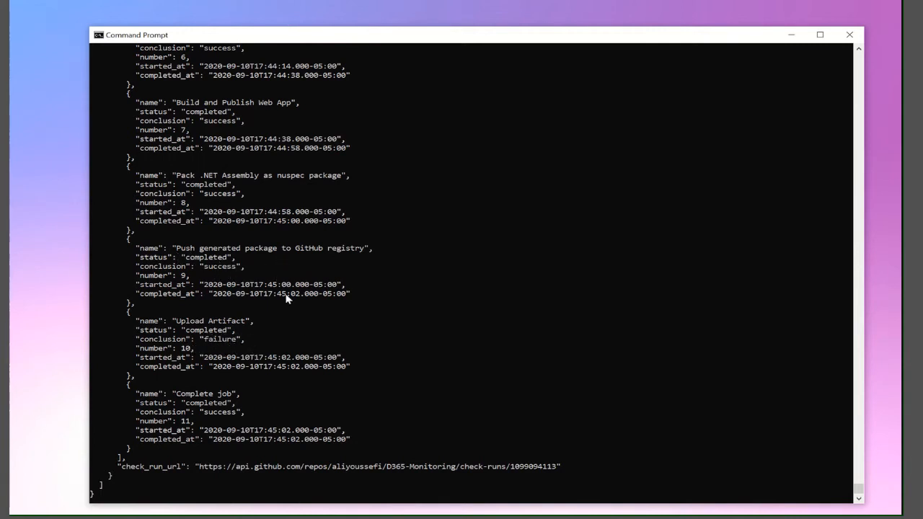
{"action": "mouse_move", "coordinate": [296, 306]}
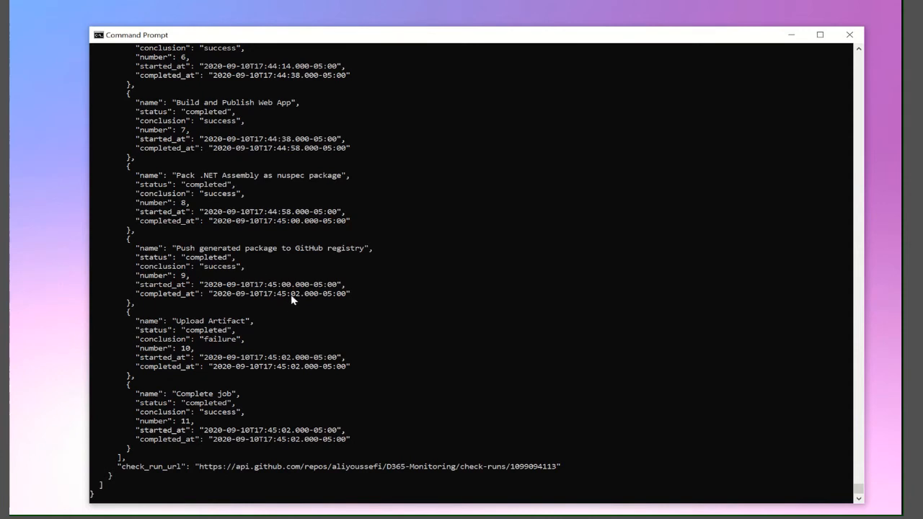
{"action": "mouse_move", "coordinate": [293, 302]}
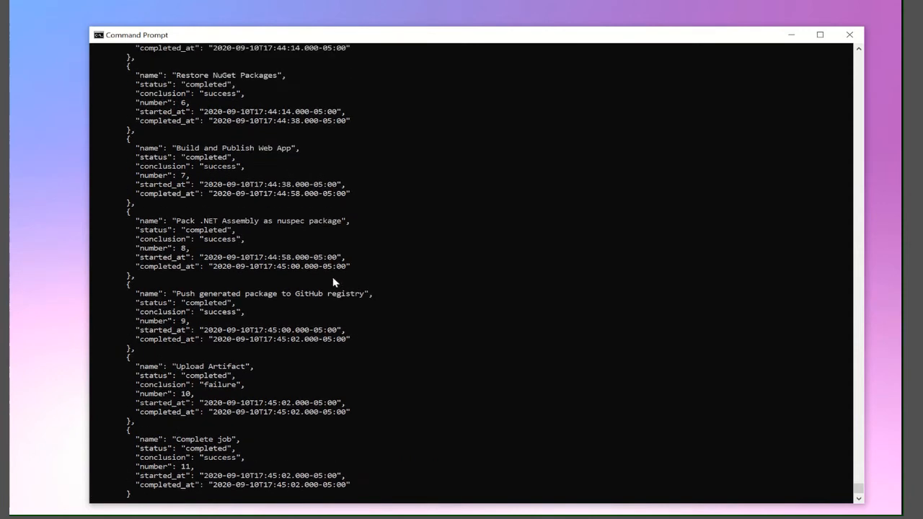
{"action": "mouse_move", "coordinate": [296, 256]}
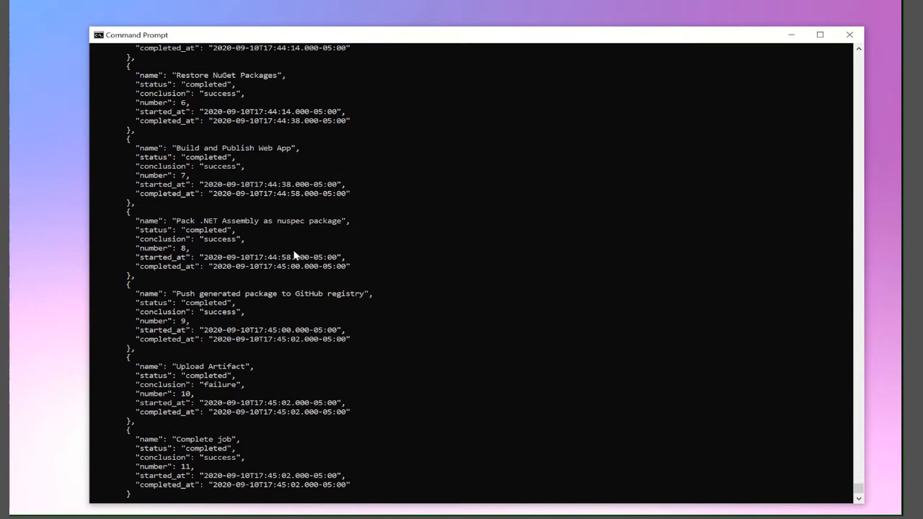
{"action": "scroll", "scroll_direction": "up", "scroll_amount": 3}
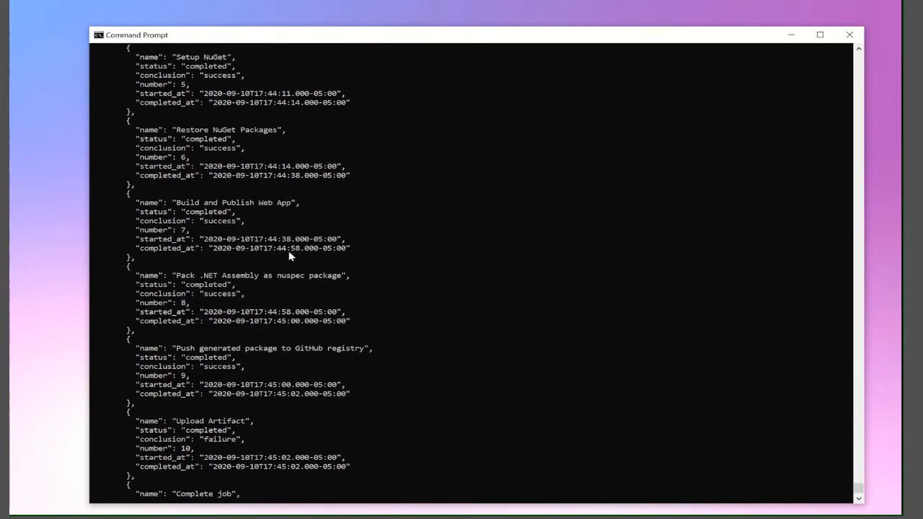
{"action": "mouse_move", "coordinate": [275, 230]}
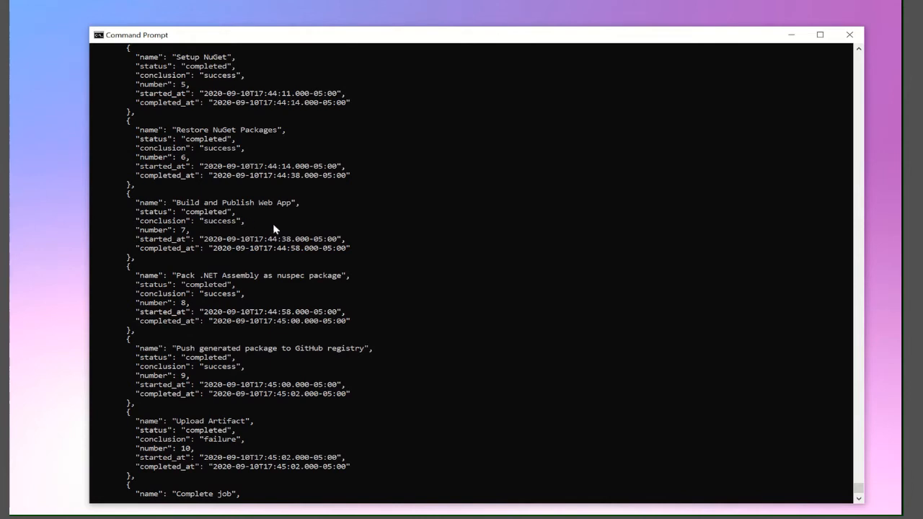
{"action": "scroll", "scroll_direction": "down", "scroll_amount": 3}
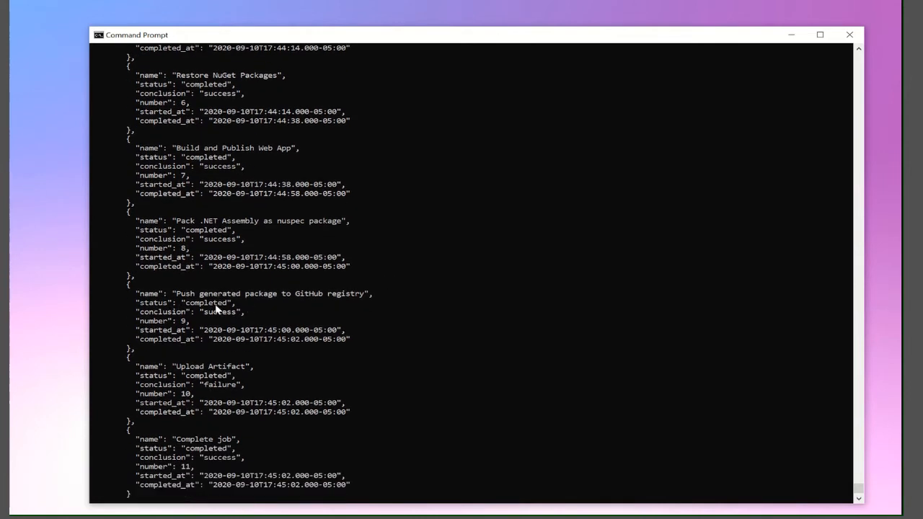
{"action": "scroll", "scroll_direction": "down", "scroll_amount": 3}
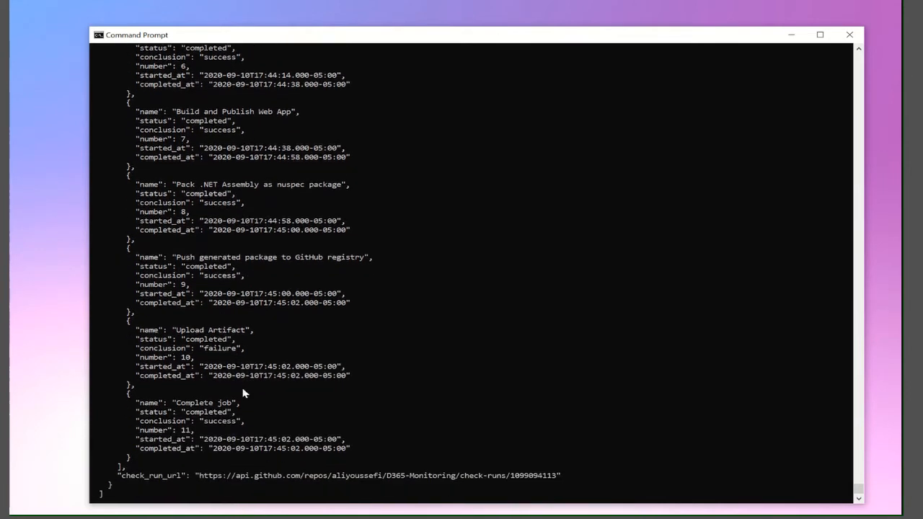
{"action": "scroll", "scroll_direction": "down", "scroll_amount": 3}
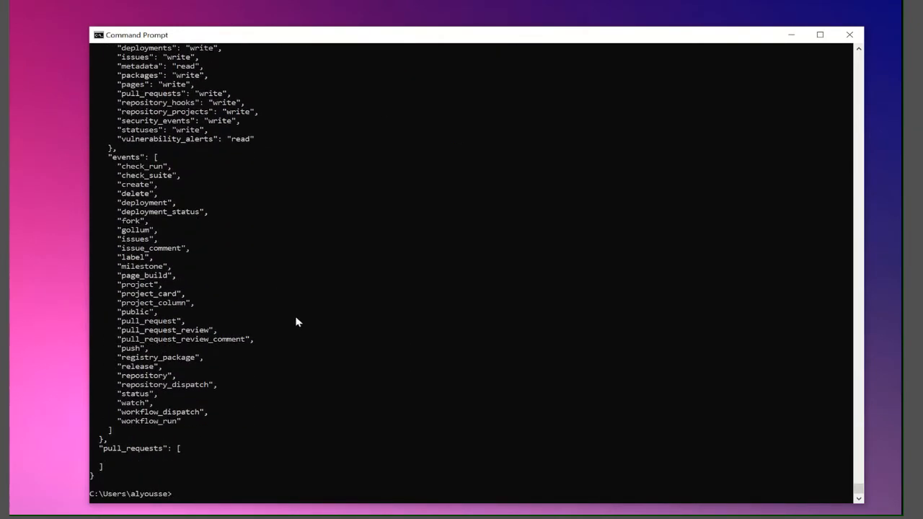
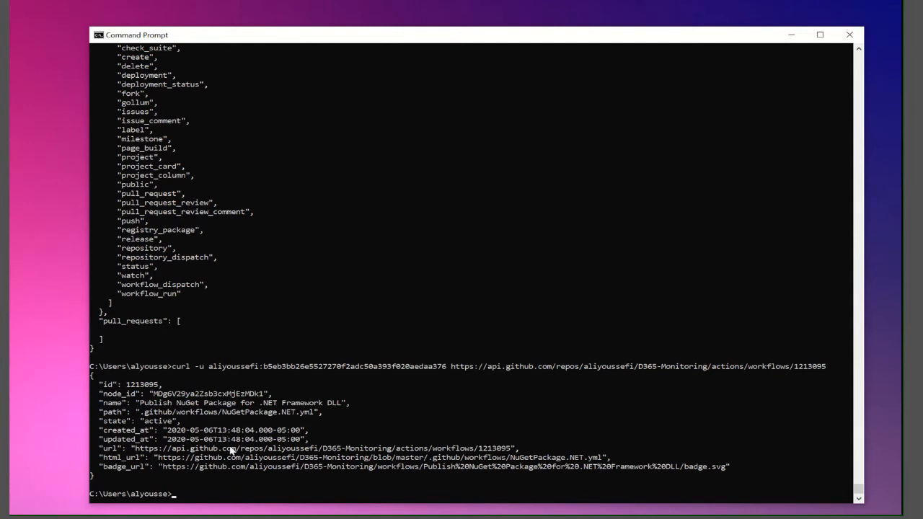
Step: Print workflow 1213095 details, then type a curl request for actions/runs/248850621/logs
{"action": "mouse_move", "coordinate": [164, 455]}
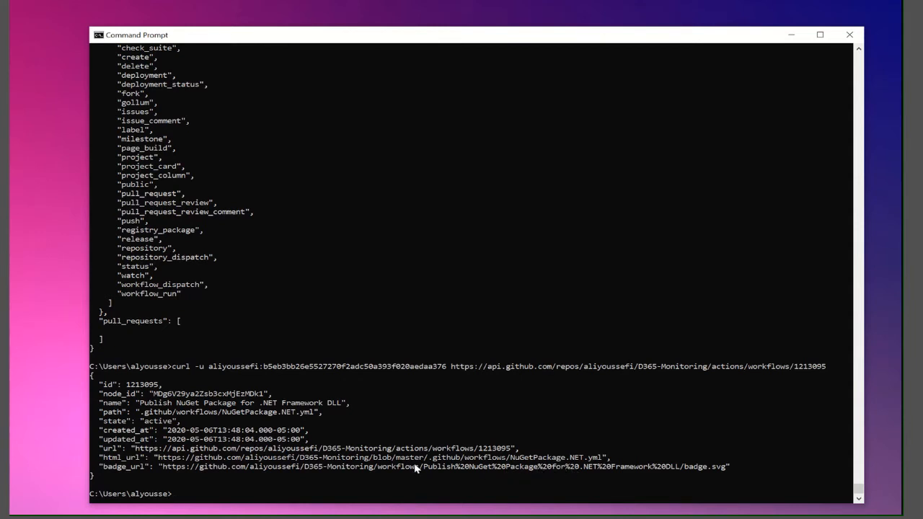
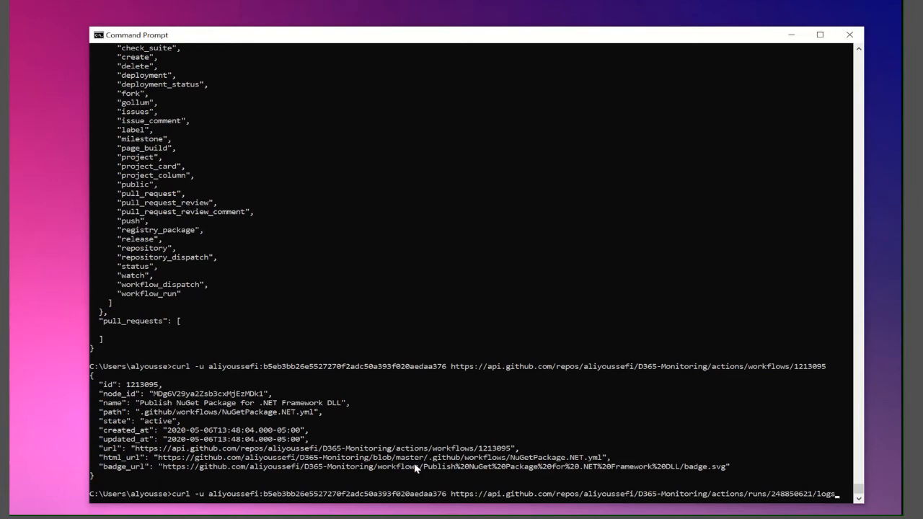
Step: Run the jobs request for run 248850621 and scroll to the failed Upload Artifact step
{"action": "key", "text": "Enter"}
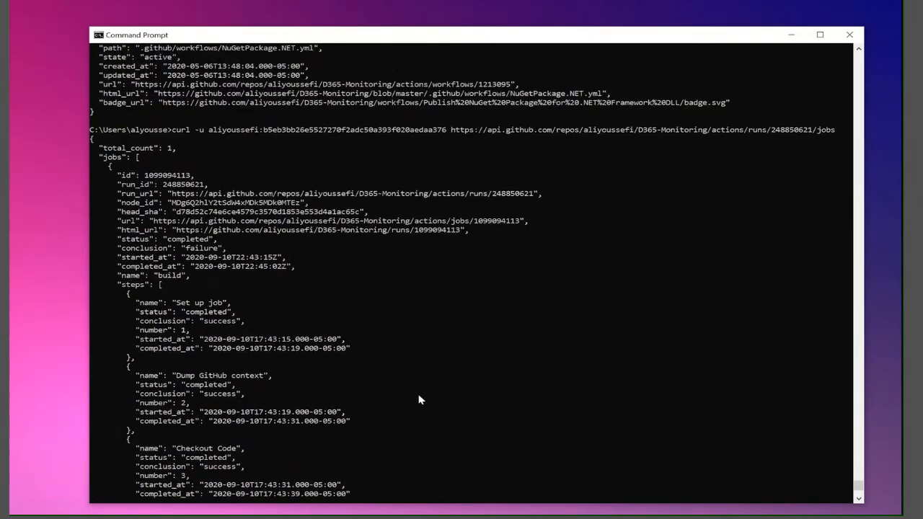
{"action": "mouse_move", "coordinate": [783, 137]}
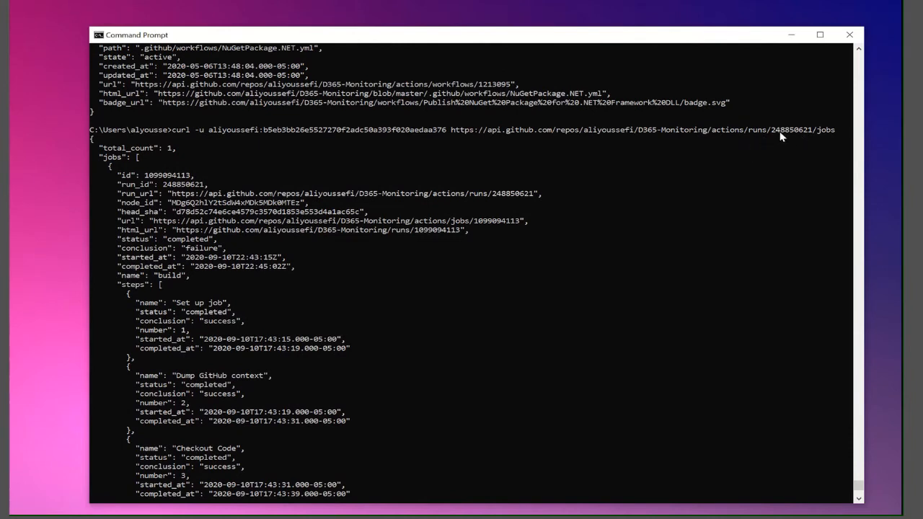
{"action": "mouse_move", "coordinate": [689, 141]}
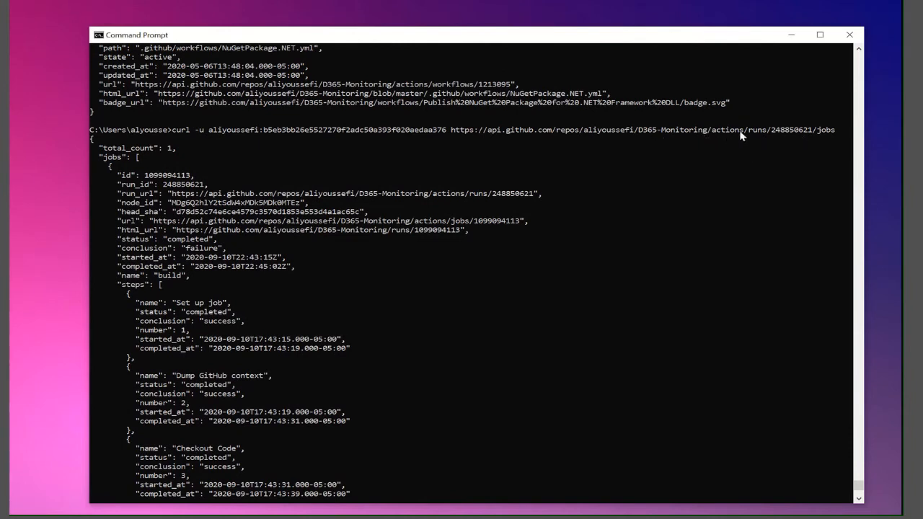
{"action": "mouse_move", "coordinate": [794, 140]}
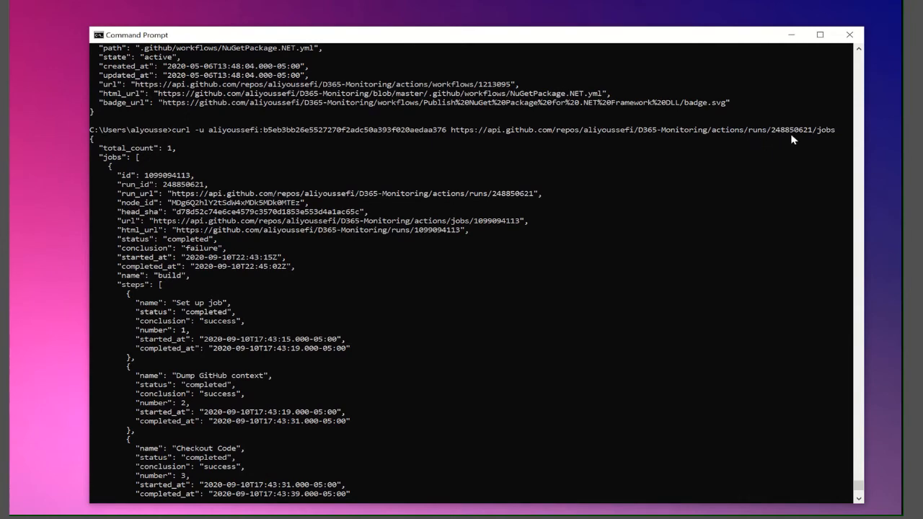
{"action": "mouse_move", "coordinate": [670, 282]}
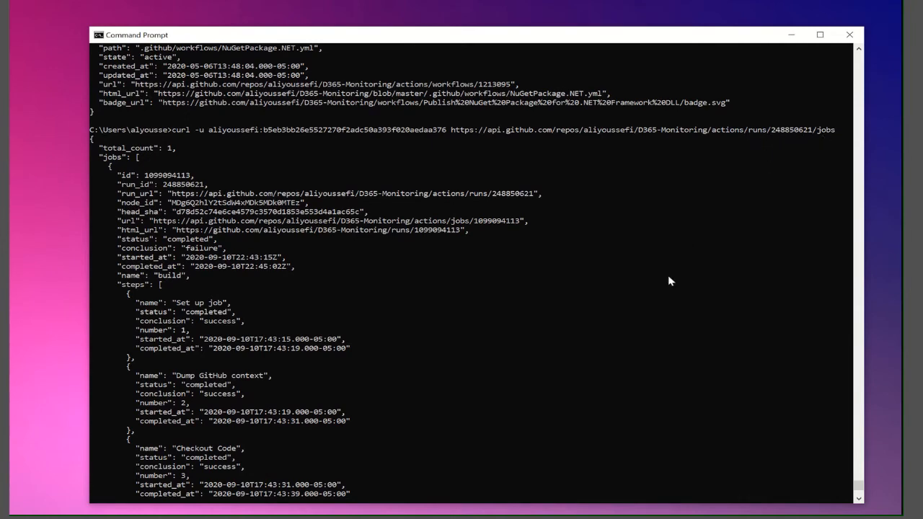
{"action": "scroll", "scroll_direction": "down", "scroll_amount": 3}
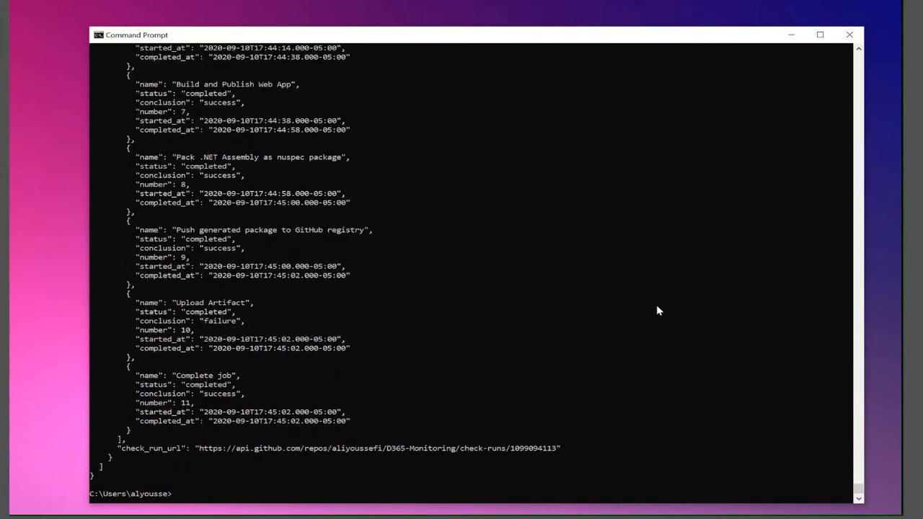
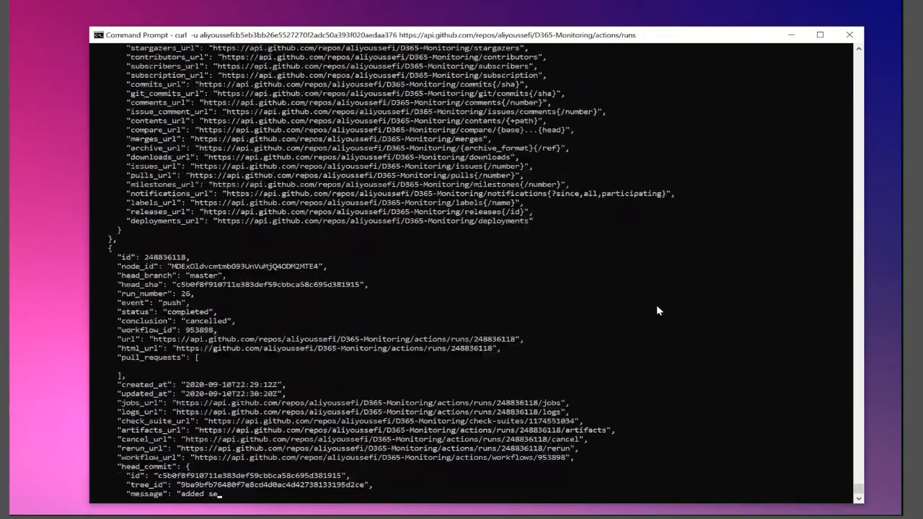
Step: Curl the D365-Monitoring actions/runs endpoint and scroll through the runs, including cancelled run 248836118
{"action": "scroll", "scroll_direction": "up", "scroll_amount": 3}
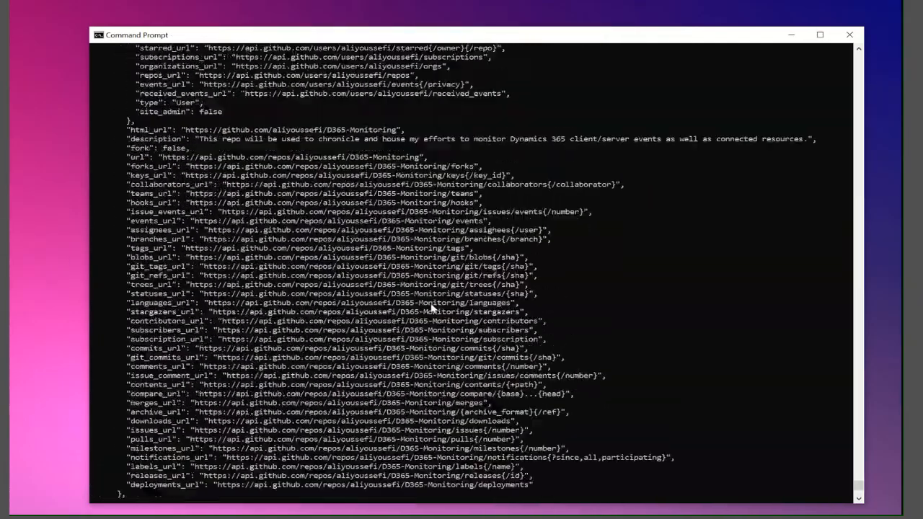
{"action": "scroll", "scroll_direction": "down", "scroll_amount": 3}
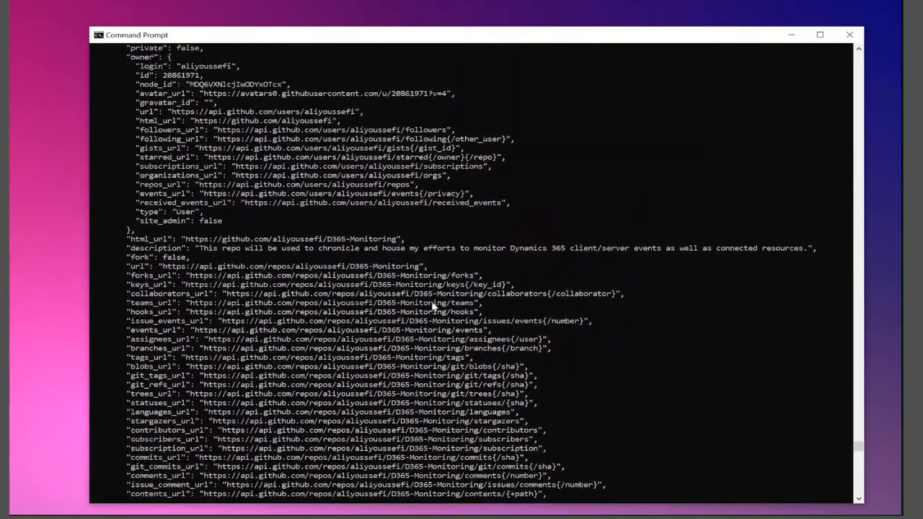
{"action": "mouse_move", "coordinate": [474, 301]}
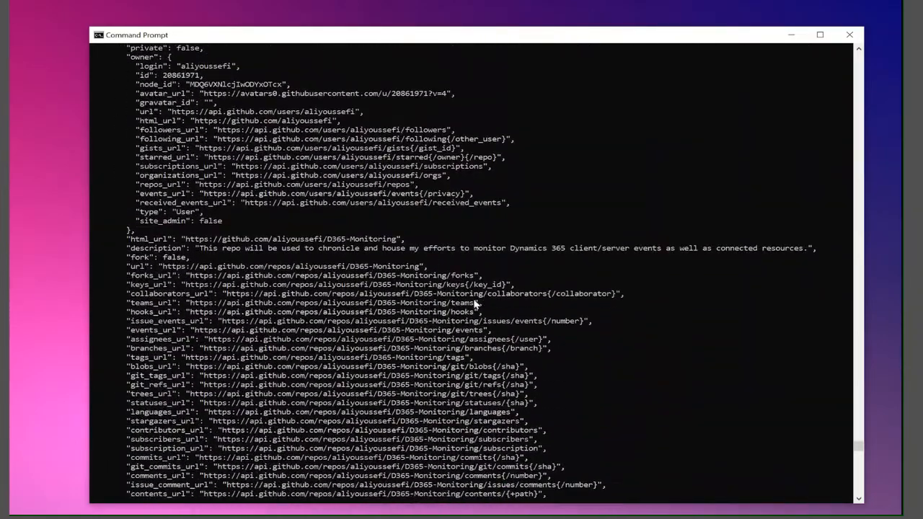